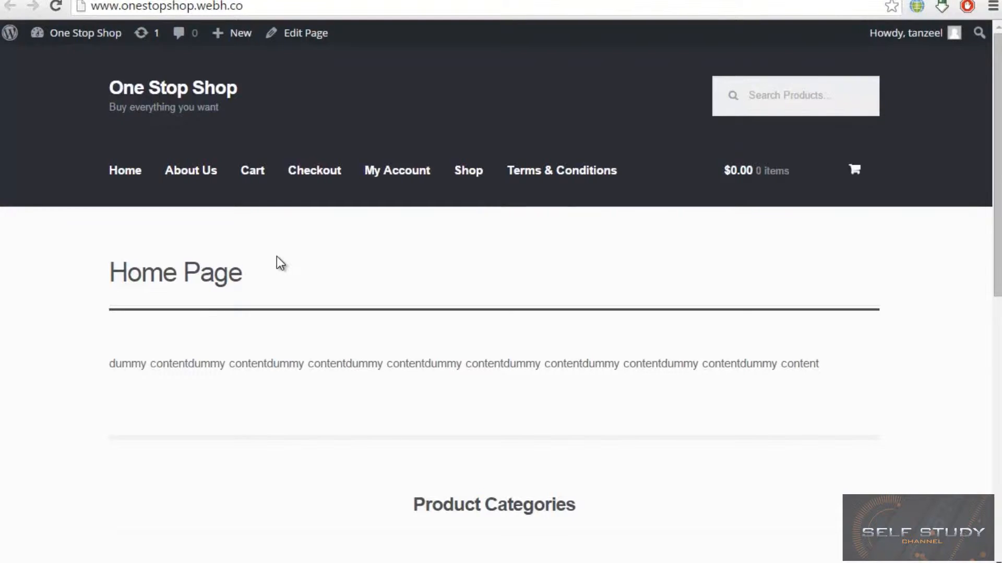
mouse_move(258, 244)
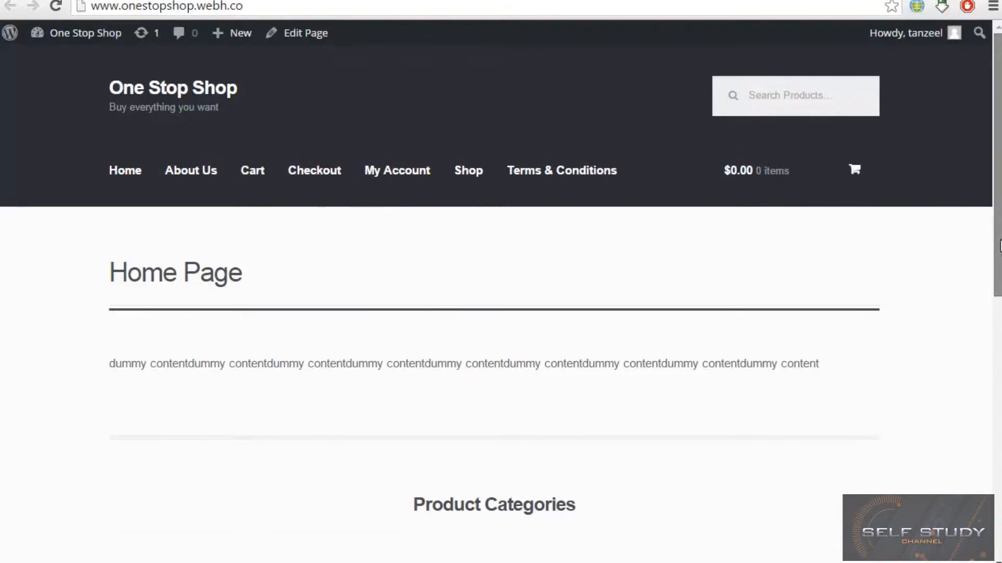
mouse_move(396, 205)
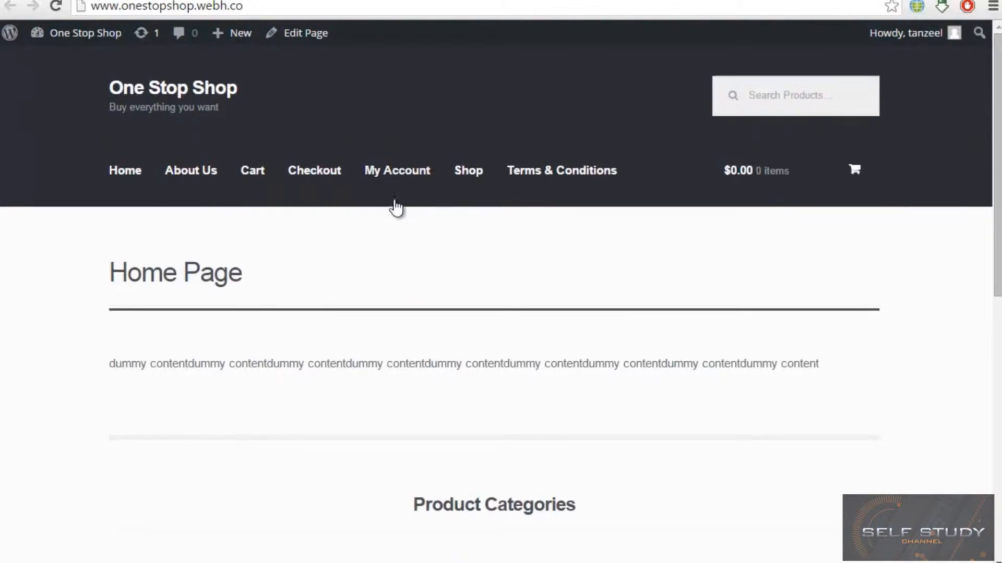
- Go from the live site to the admin's WooCommerce Products list (empty)
click(85, 32)
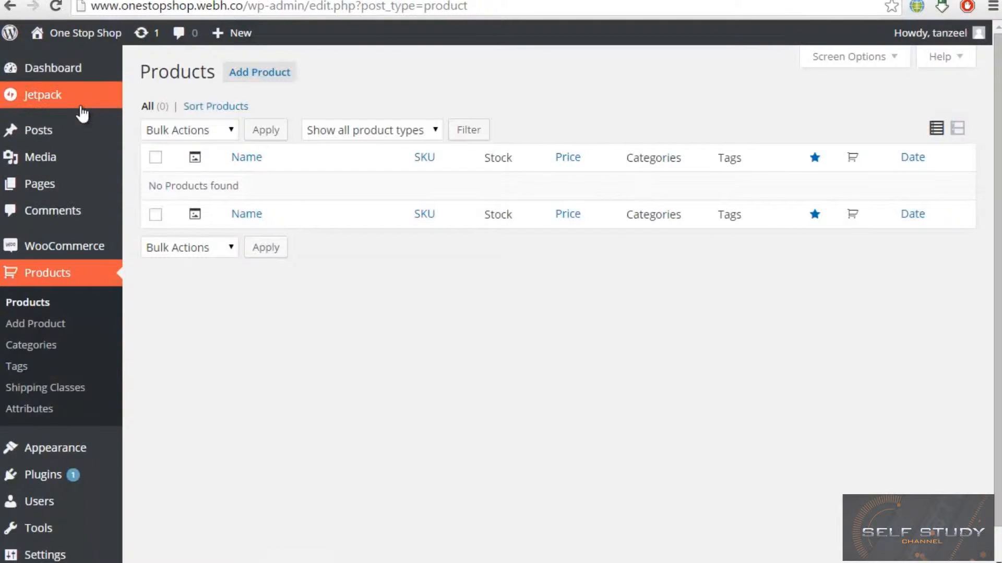
- Go to the Dashboard, visit the live homepage briefly, then return to the admin Dashboard
click(52, 68)
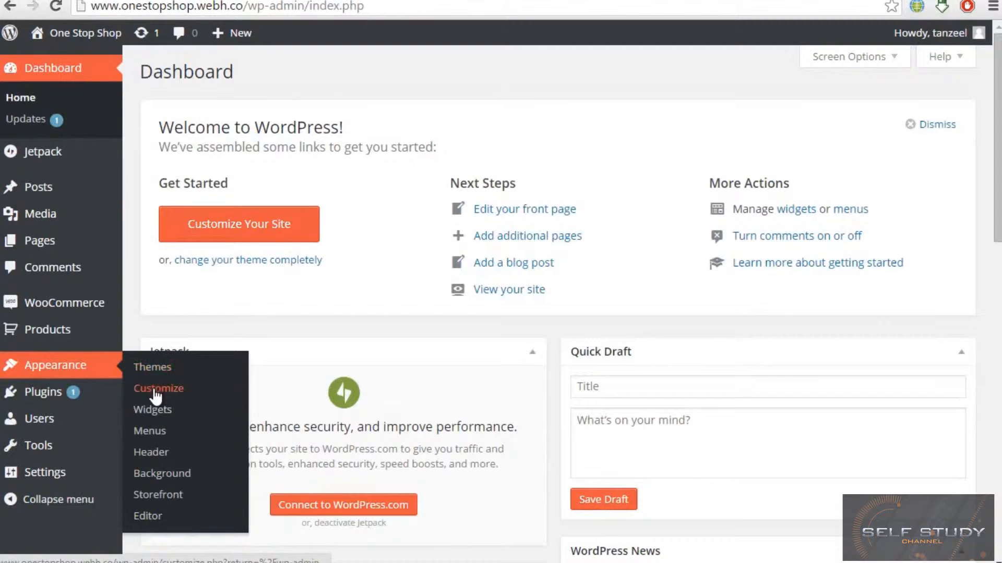
click(158, 388)
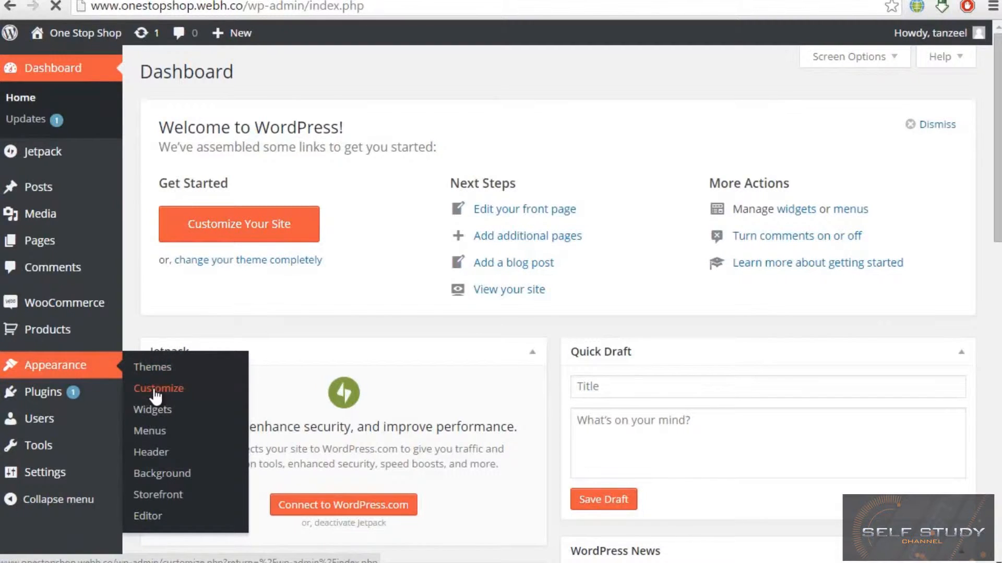
click(158, 388)
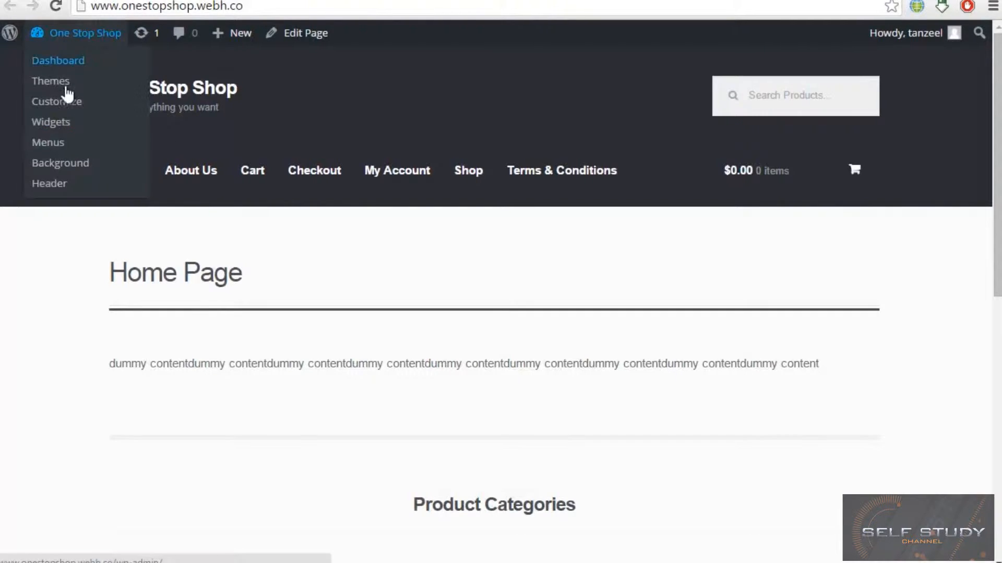
click(58, 60)
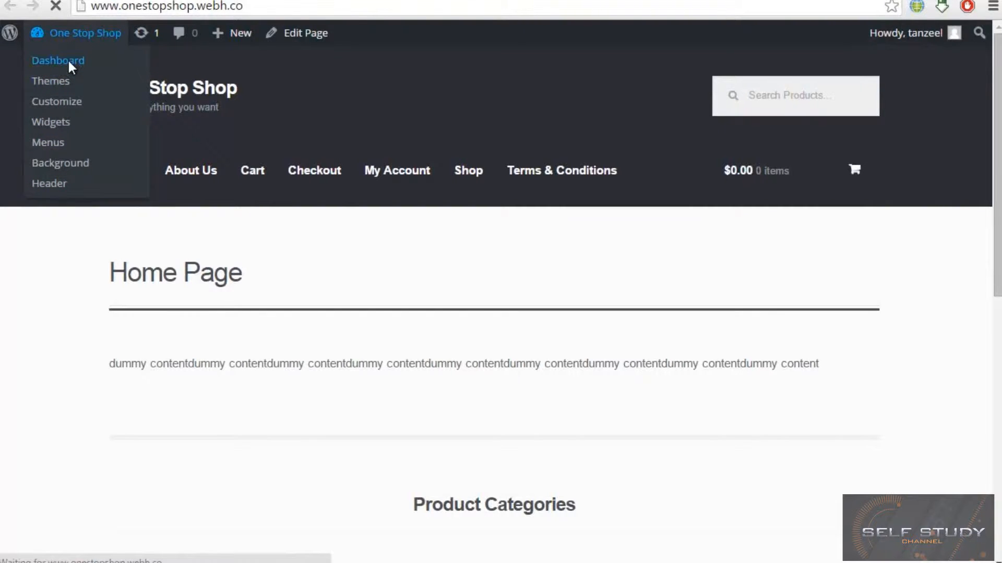
click(58, 60)
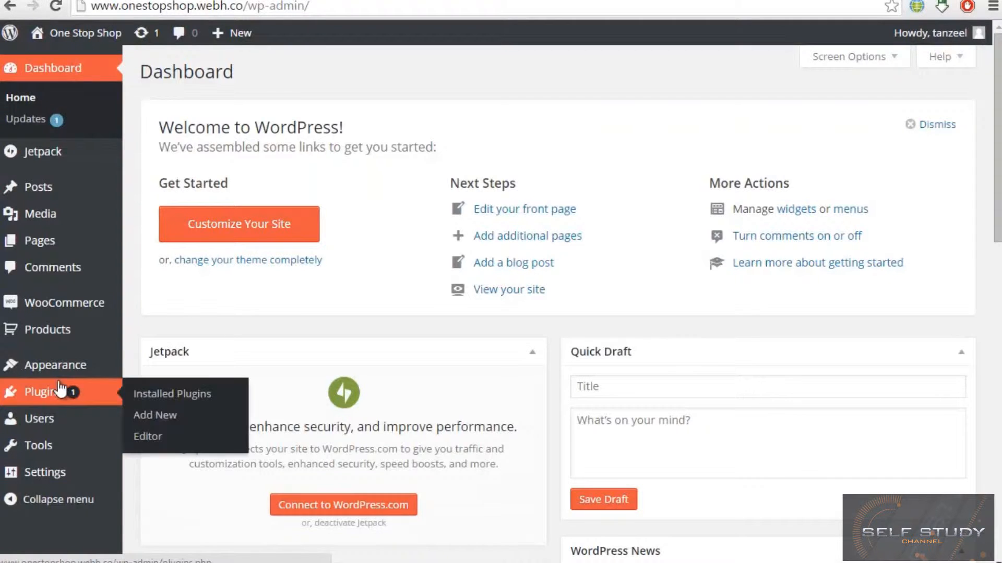
mouse_move(63, 365)
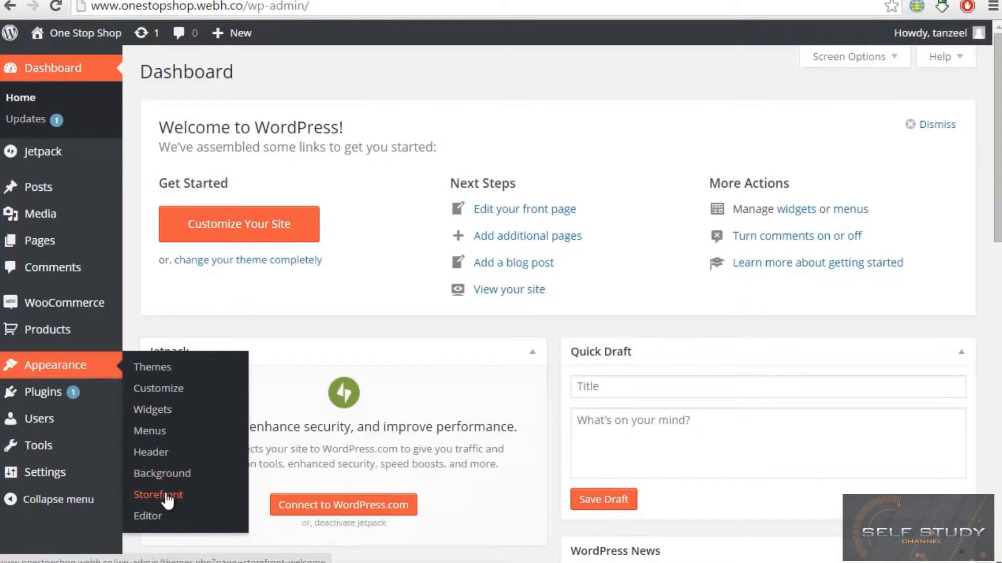
- View the Storefront welcome page and follow the Homepage Control link to Installed Plugins
click(159, 495)
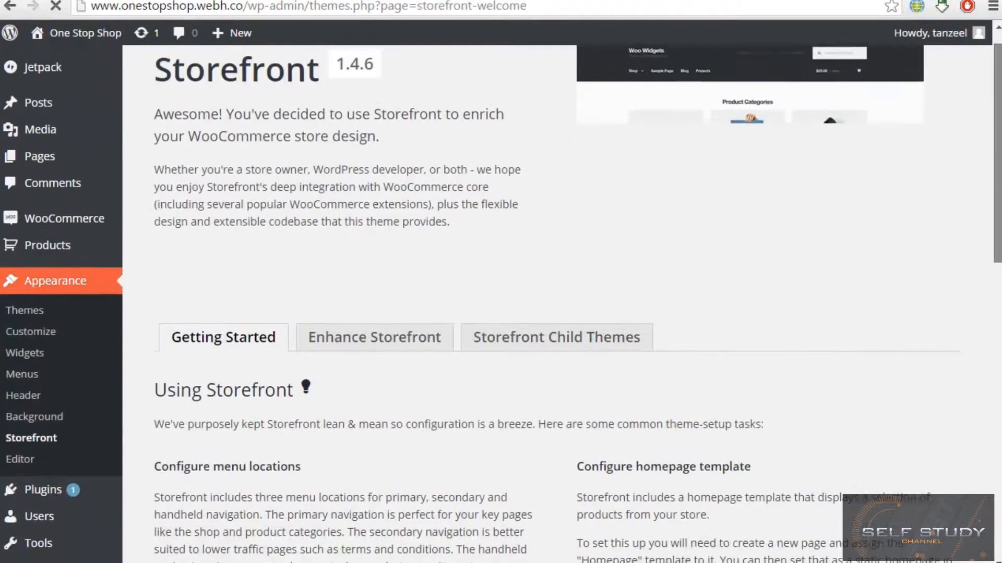
scroll(down, 3)
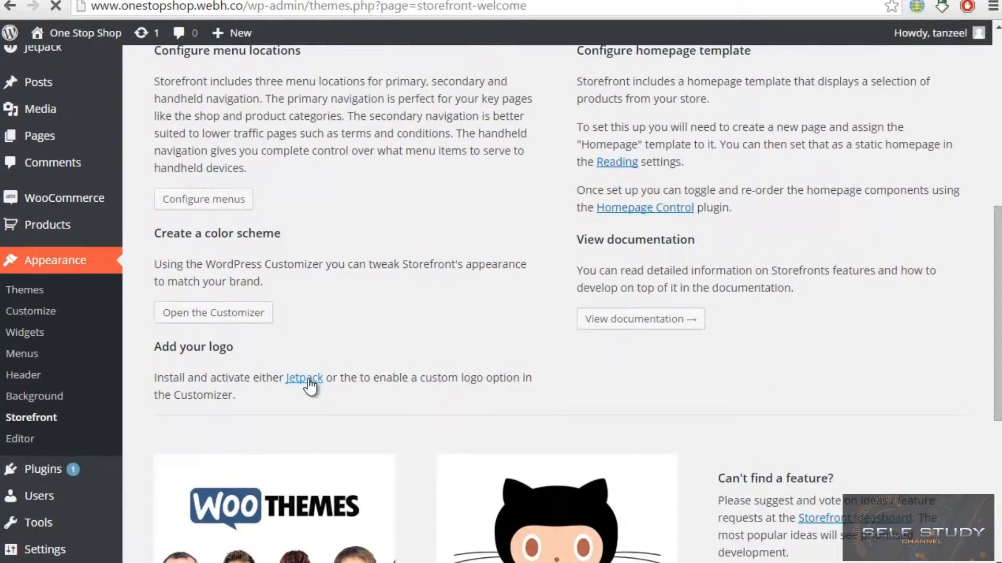
mouse_move(618, 214)
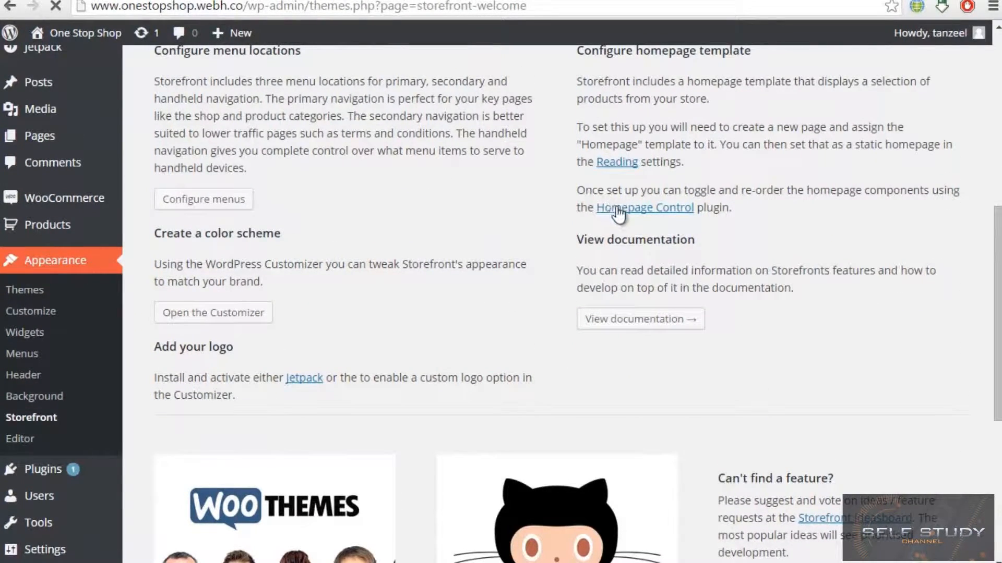
mouse_move(43, 469)
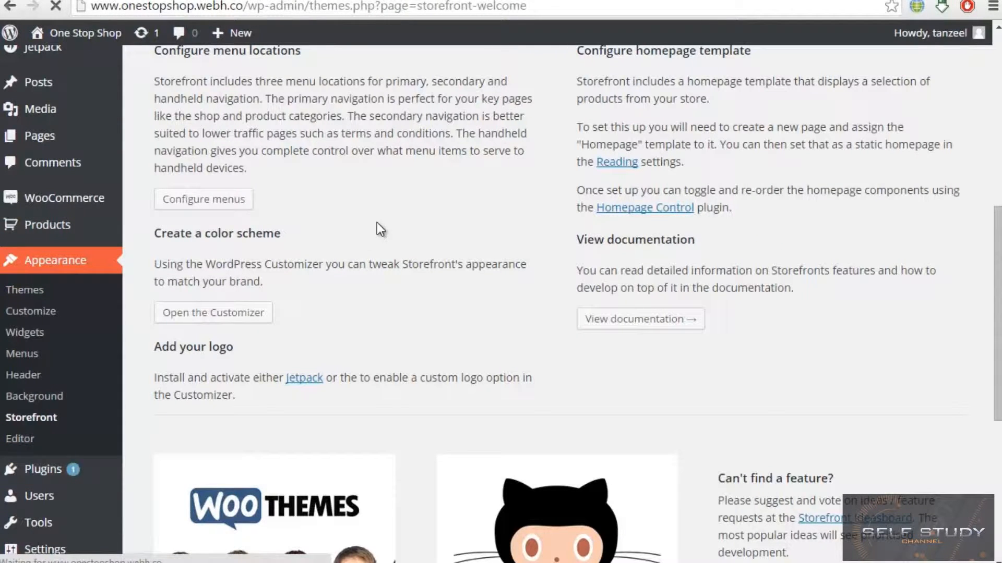
click(43, 470)
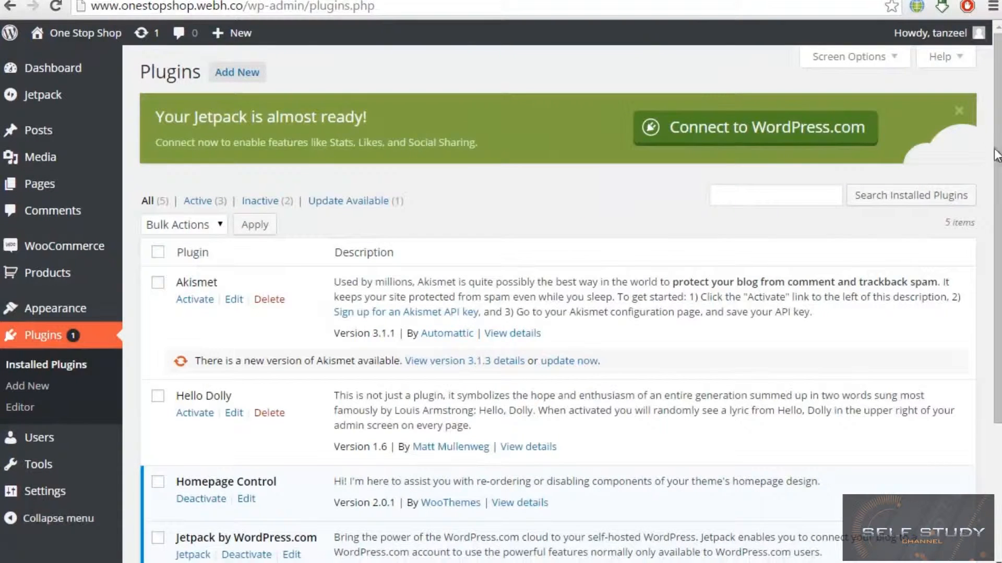
- Scroll the Plugins list to confirm WooCommerce, Homepage Control and Jetpack are active
scroll(down, 3)
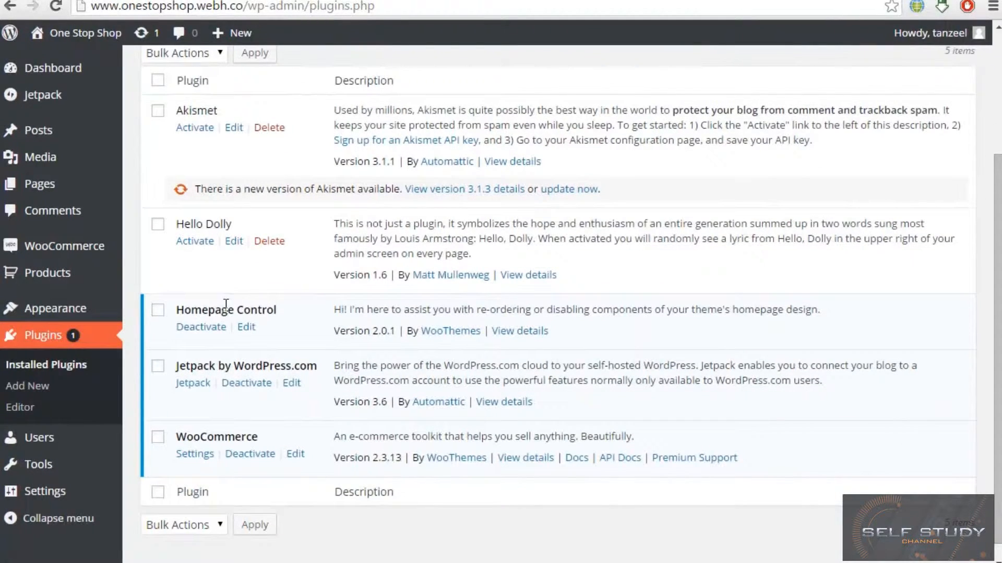
mouse_move(47, 273)
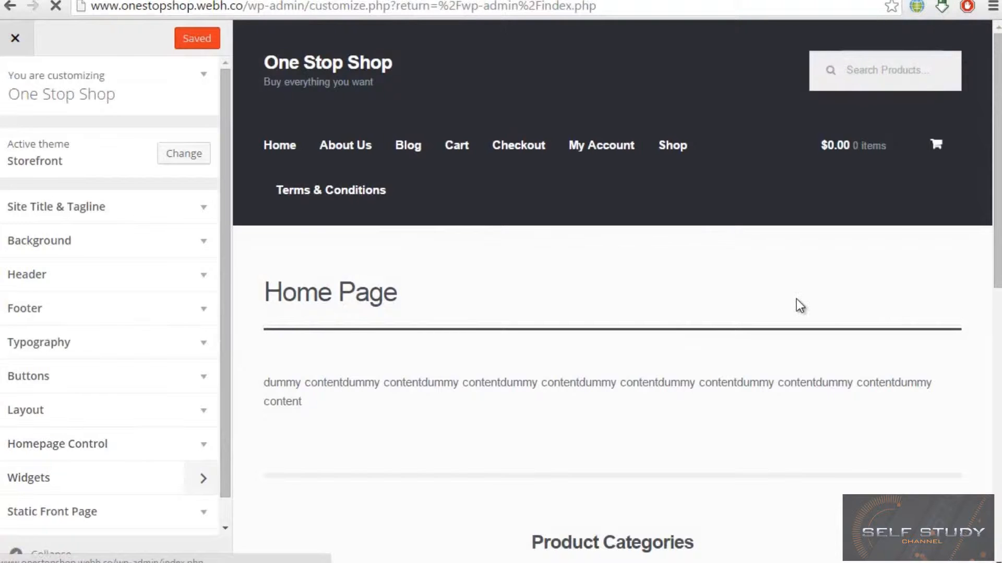
- Scroll the customizer preview through the homepage product sections
scroll(down, 3)
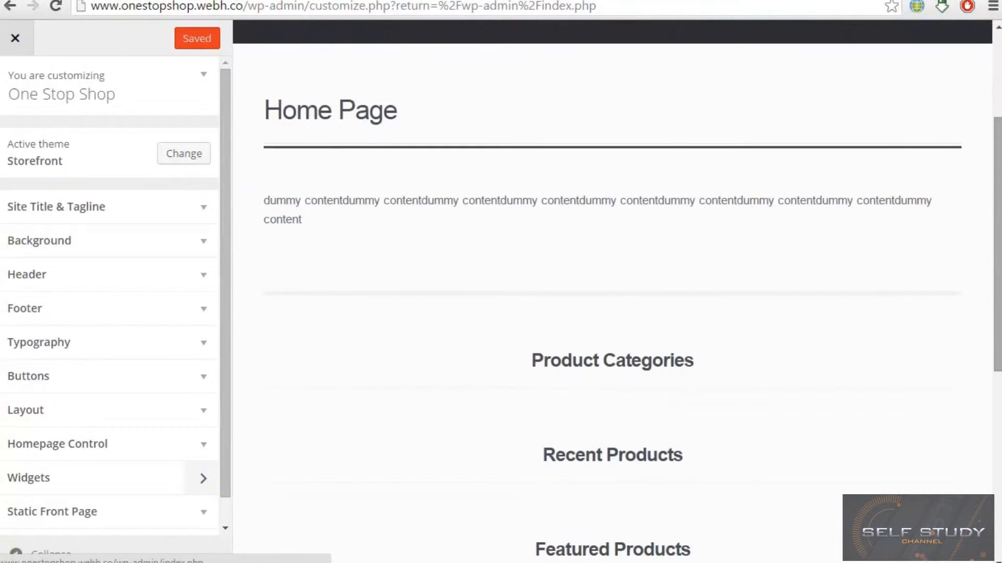
mouse_move(629, 395)
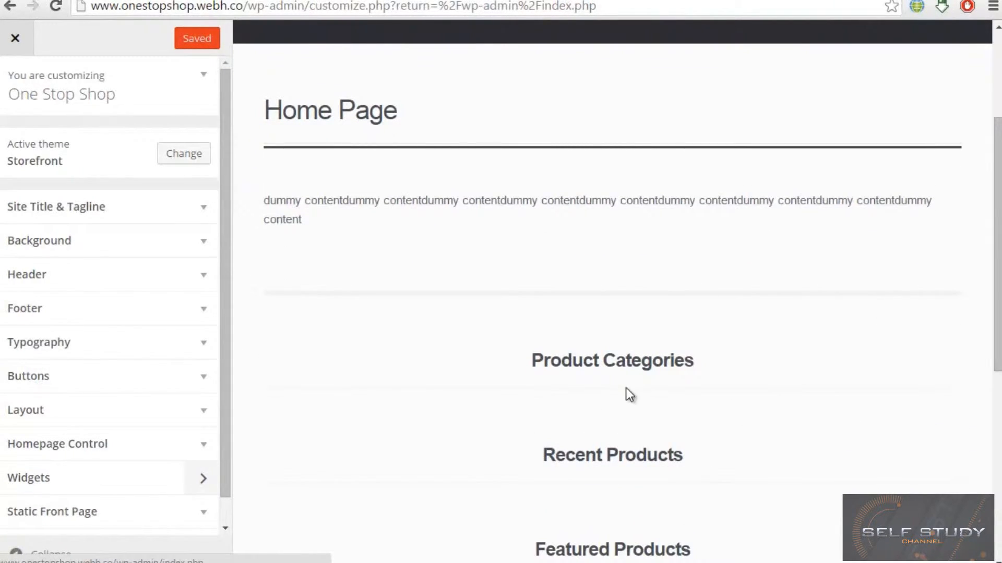
mouse_move(674, 464)
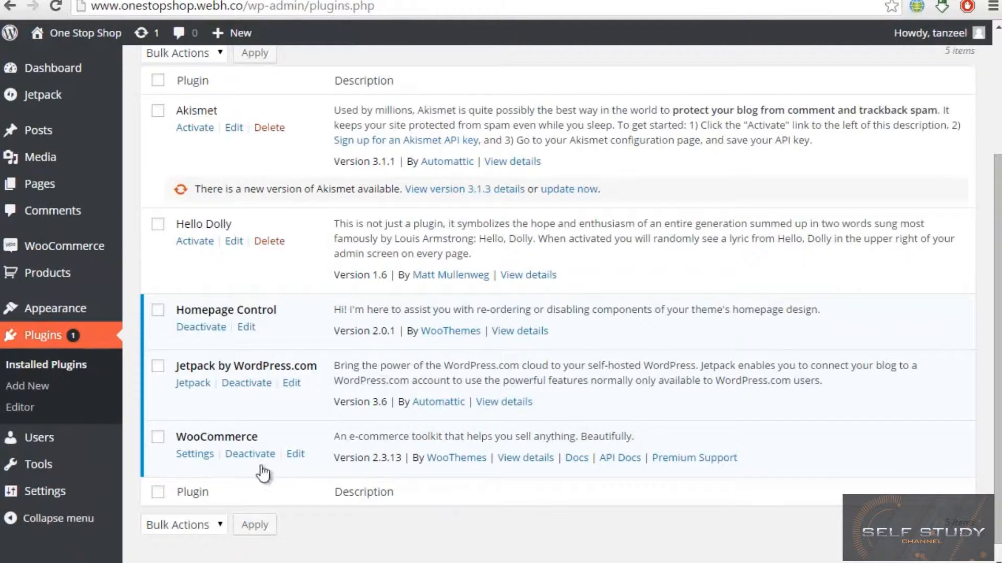
mouse_move(63, 245)
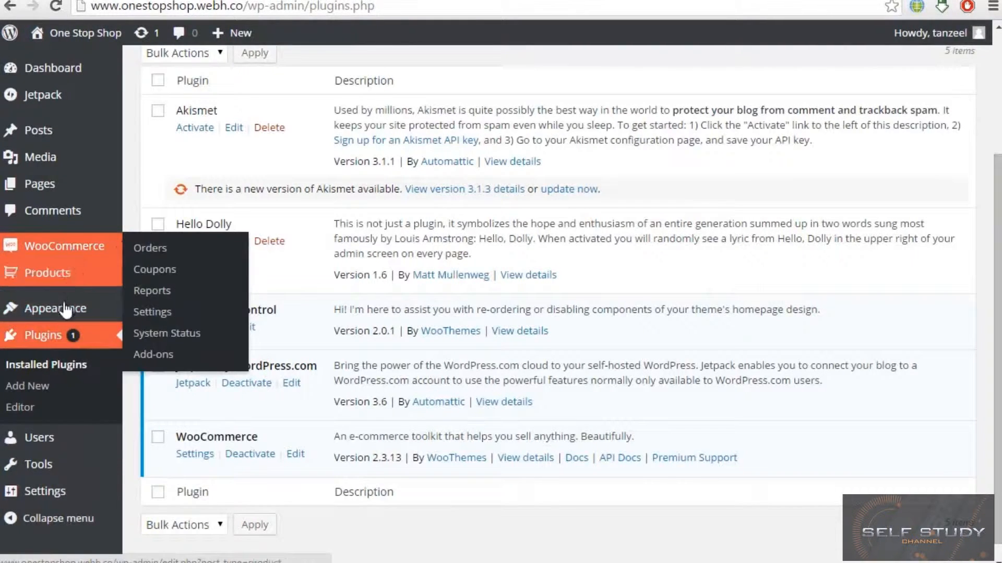
mouse_move(57, 309)
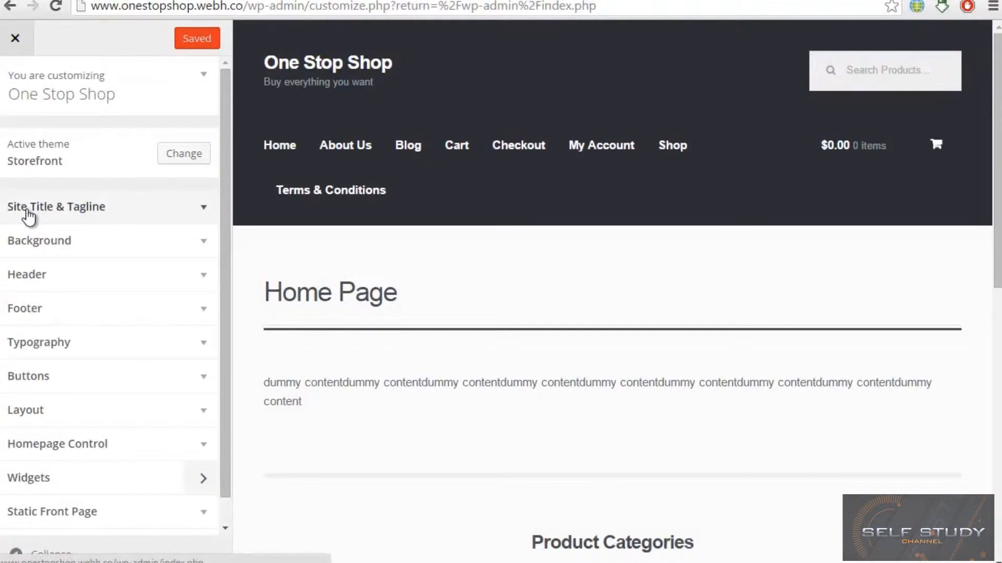
- View the Site Title & Tagline settings, then show the Background settings
click(57, 207)
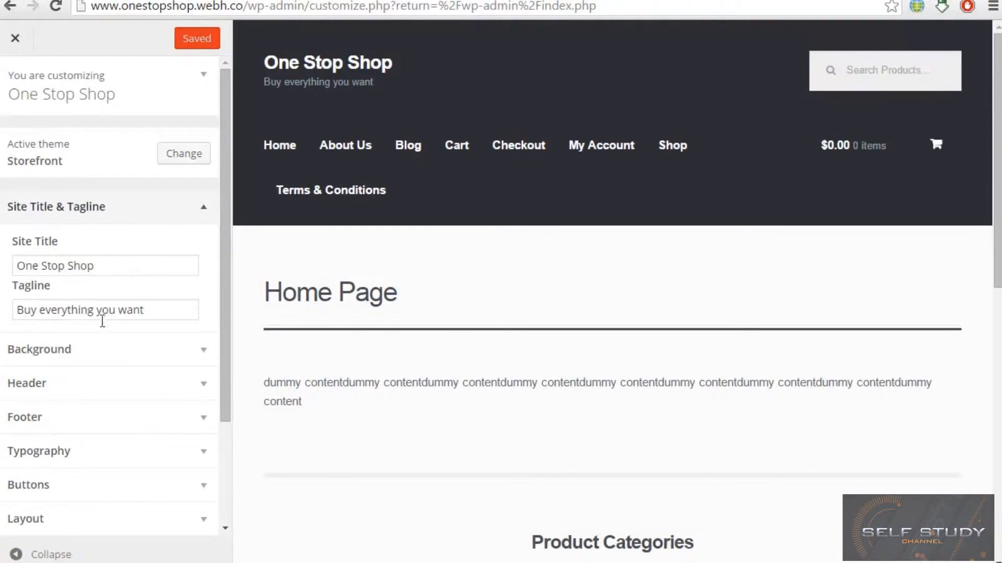
mouse_move(140, 355)
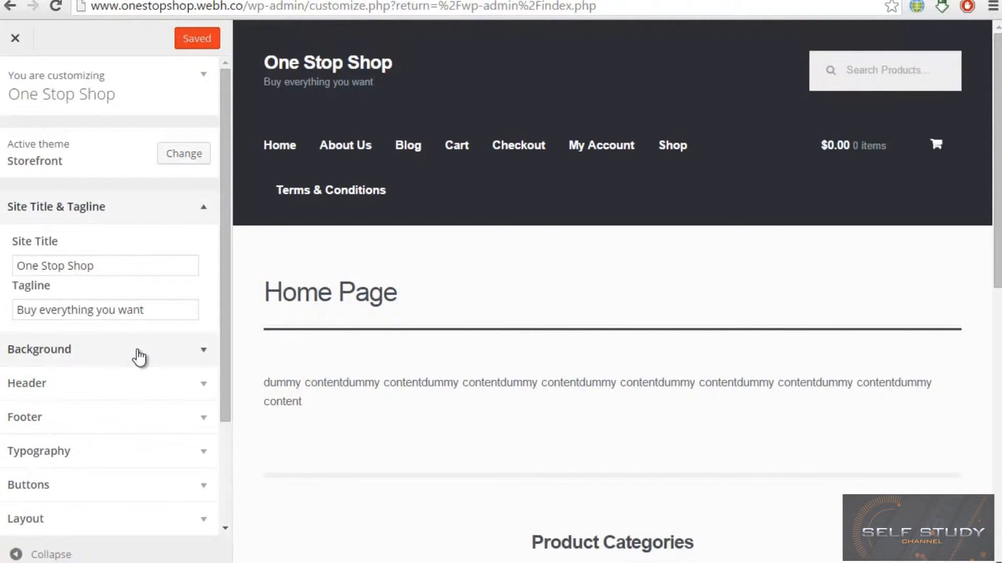
click(38, 349)
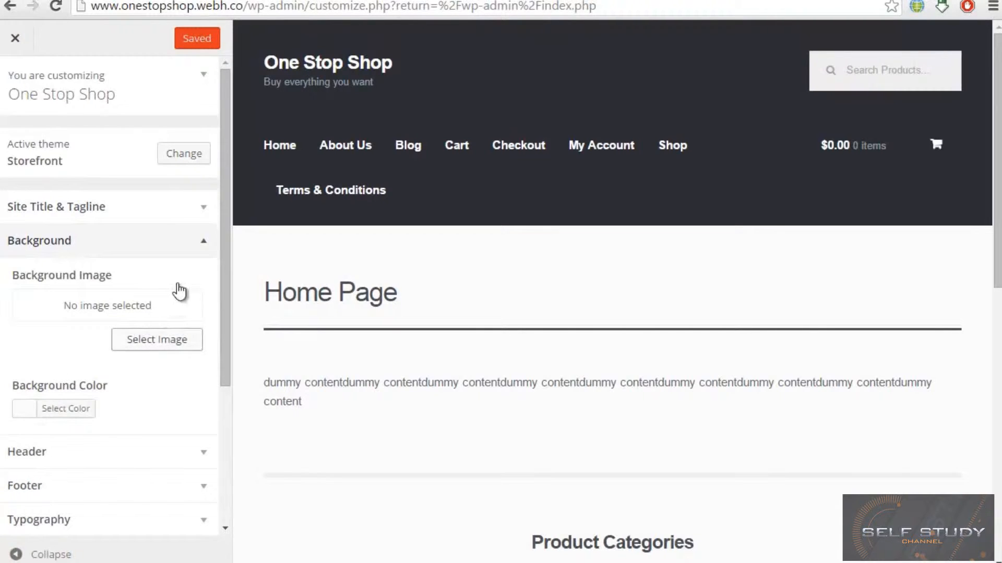
- Try a background image from the media library on the site background
click(157, 339)
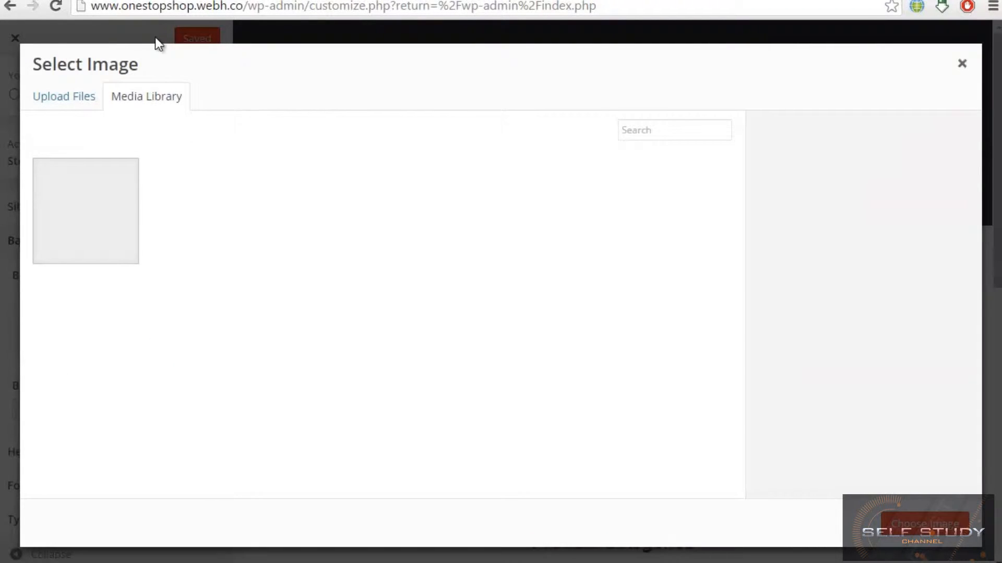
click(86, 211)
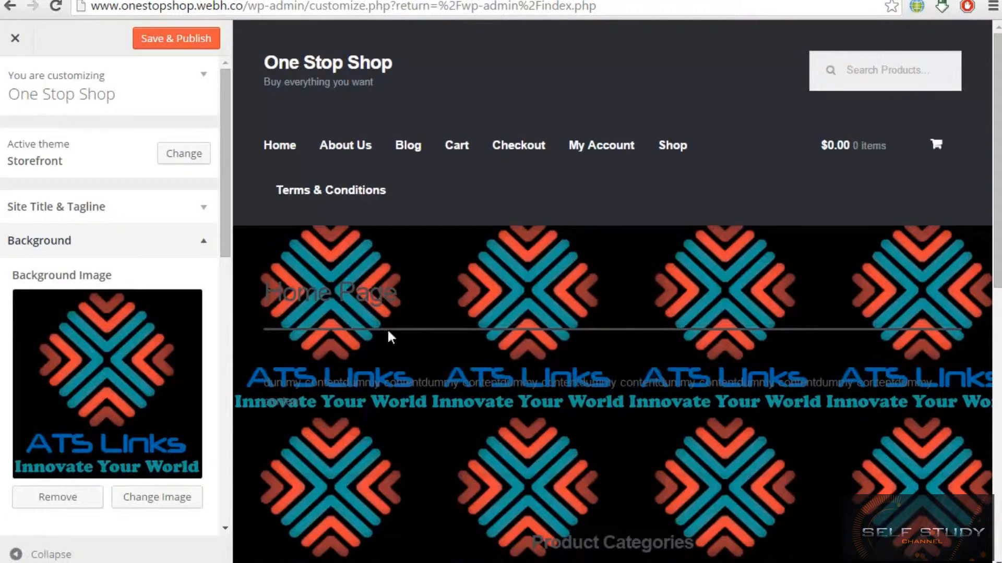
scroll(down, 3)
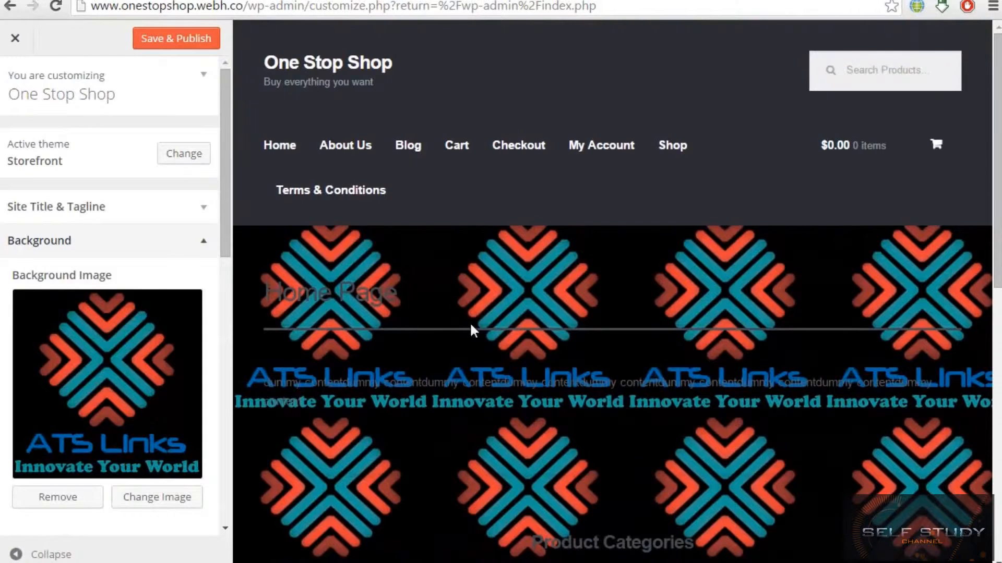
mouse_move(59, 515)
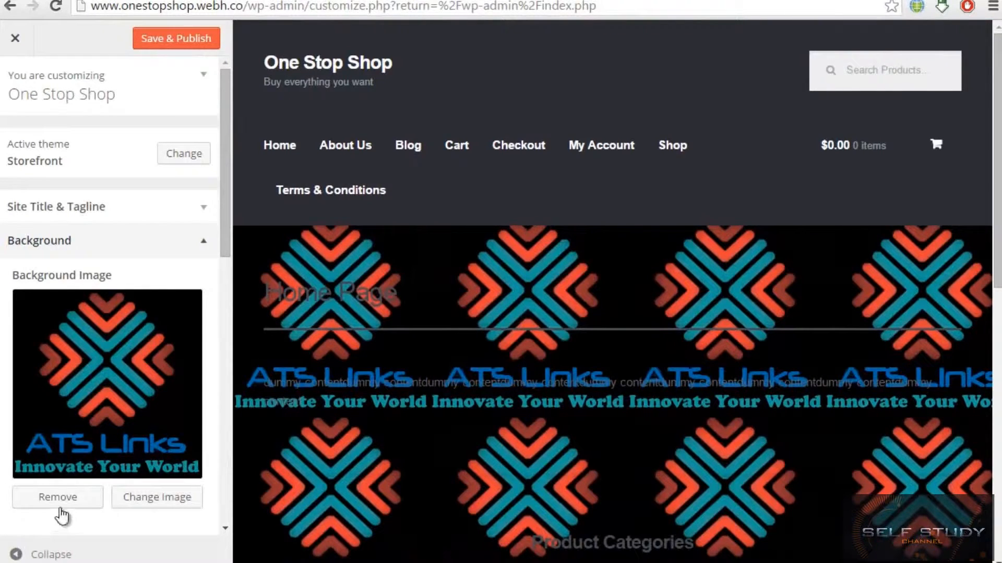
- Expand the background settings and show the site background colour picker
click(57, 497)
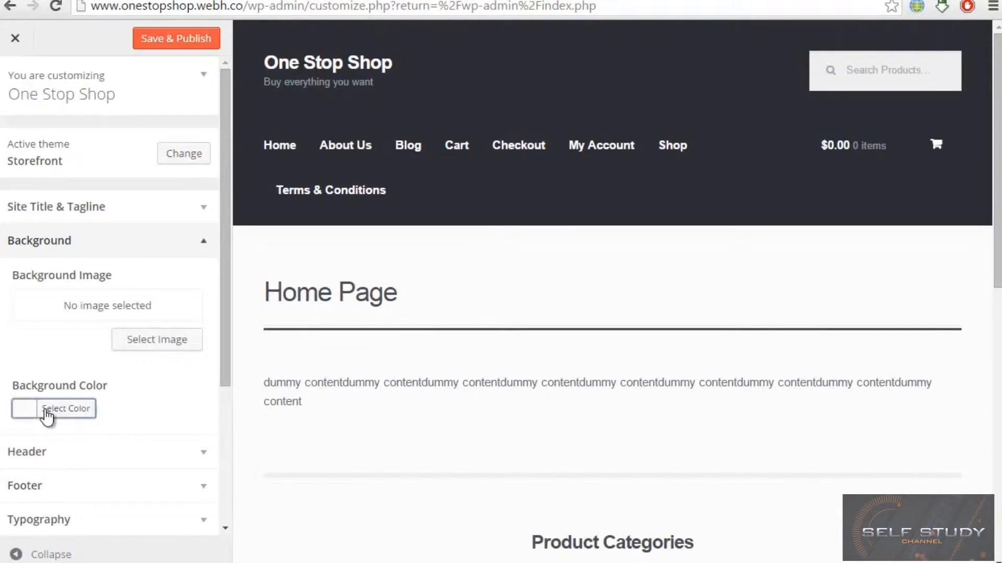
click(65, 408)
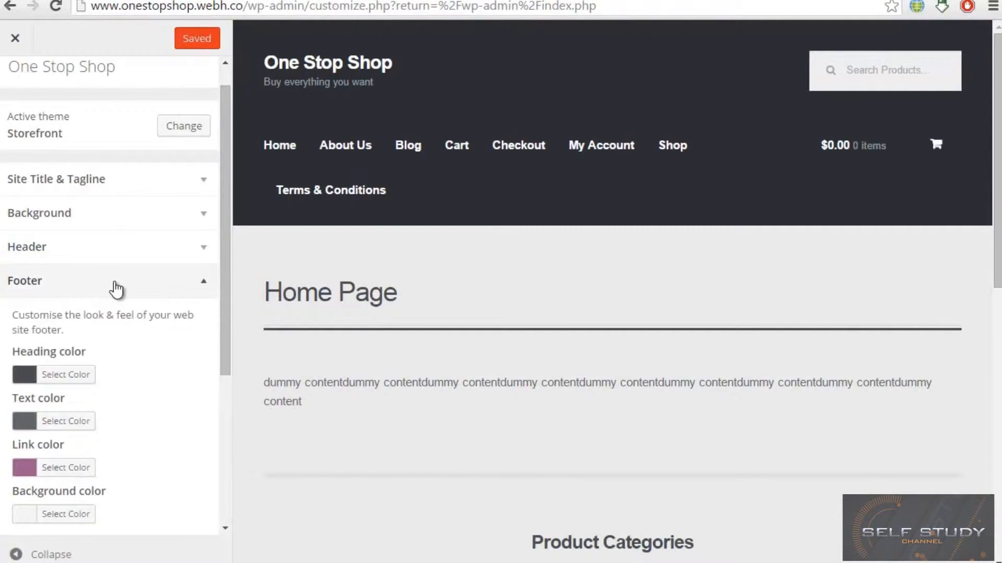
- Scroll the preview to the footer and set the footer background colour to black
scroll(down, 3)
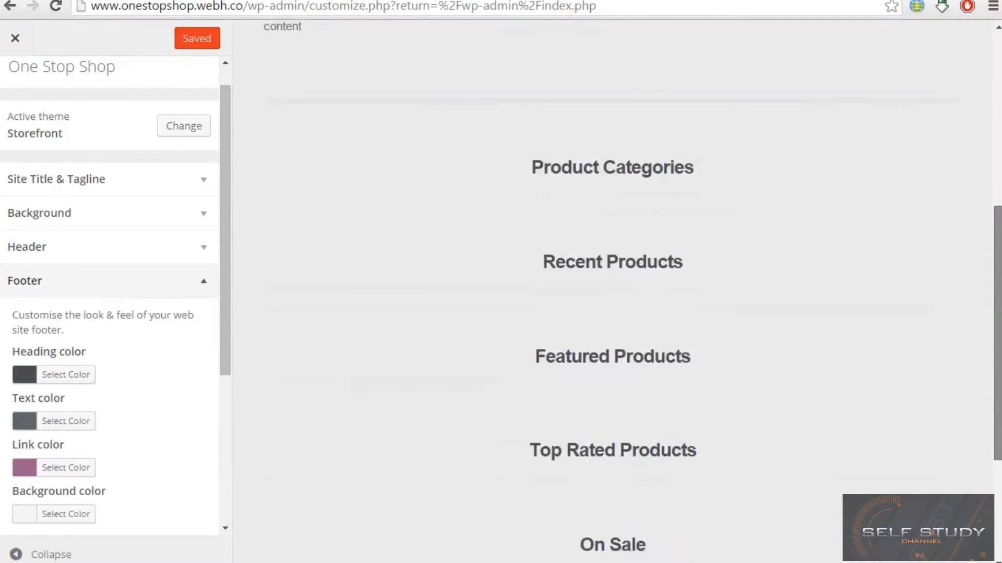
scroll(down, 3)
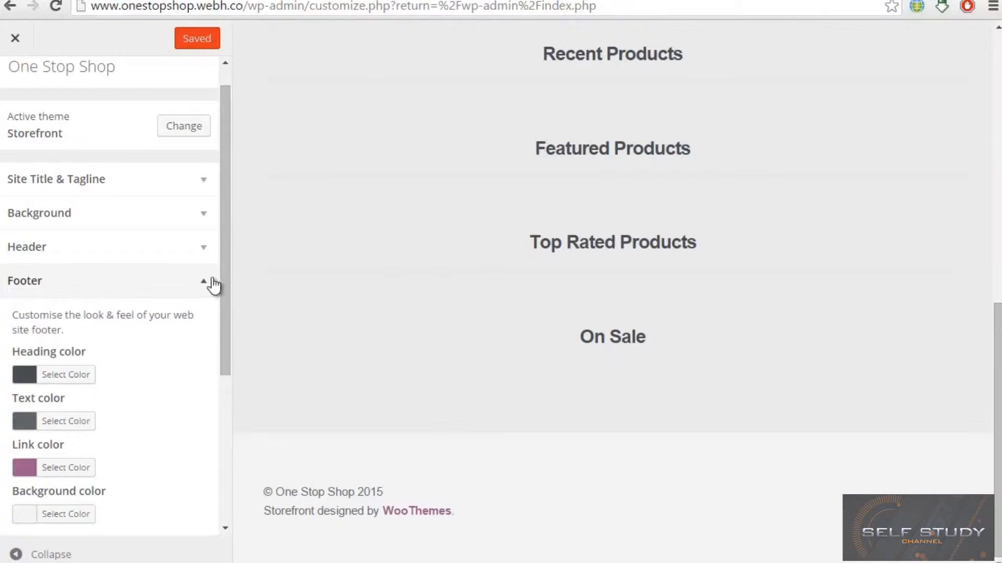
scroll(down, 3)
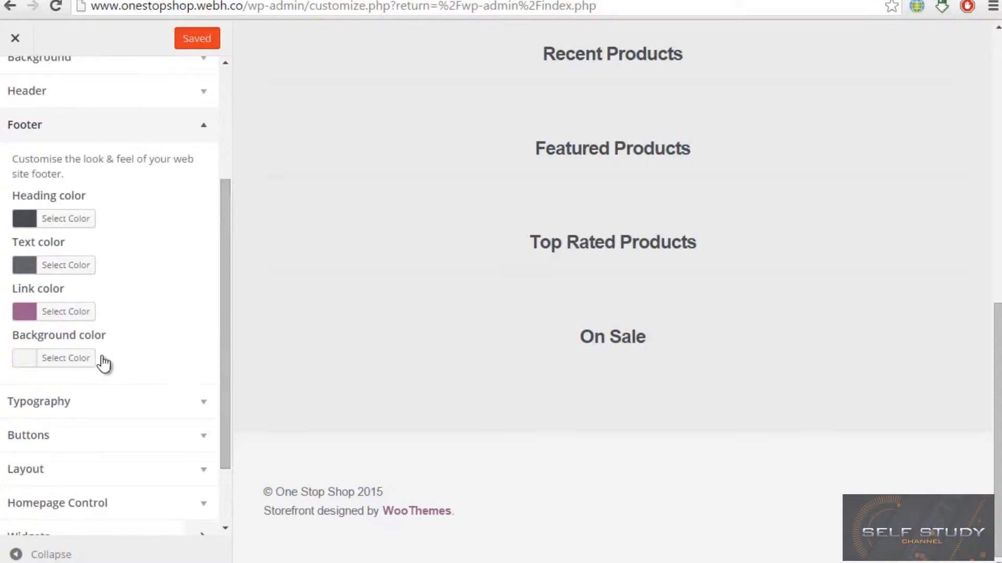
click(65, 358)
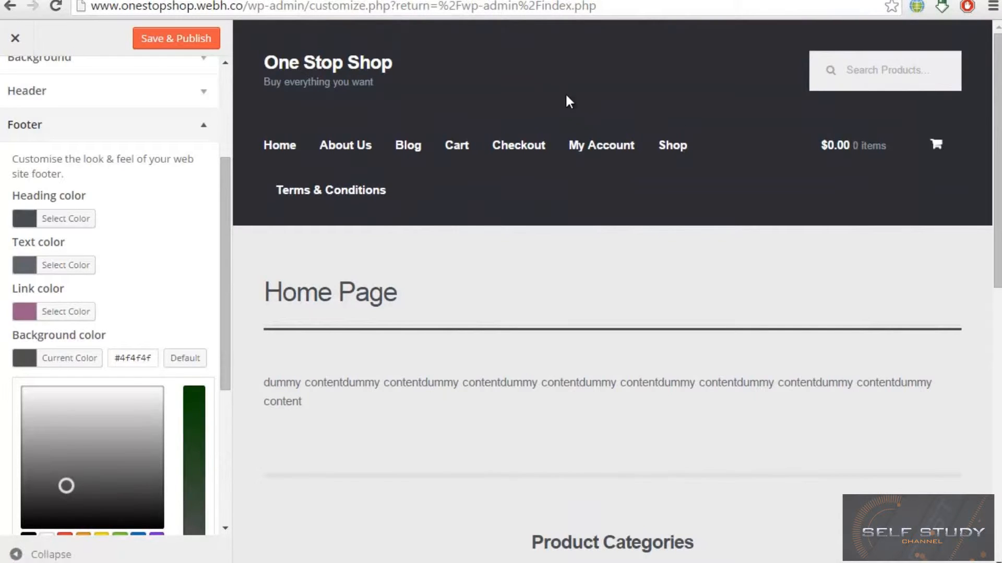
scroll(down, 3)
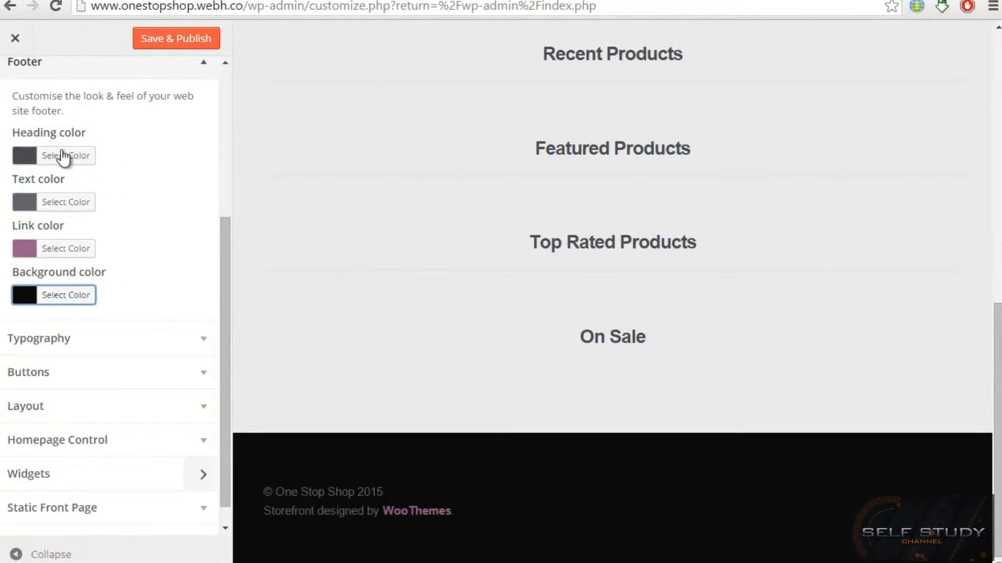
mouse_move(73, 248)
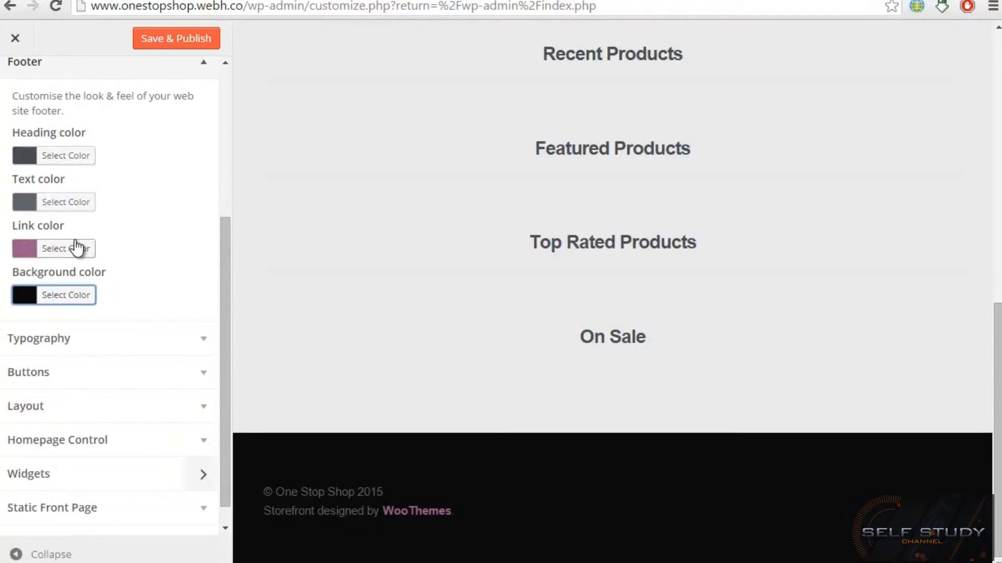
mouse_move(564, 511)
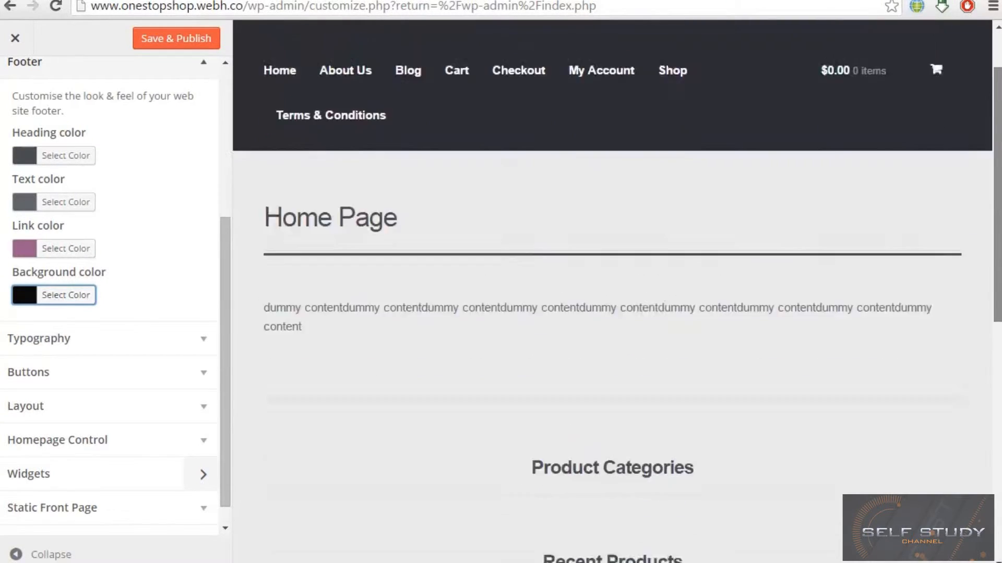
scroll(down, 3)
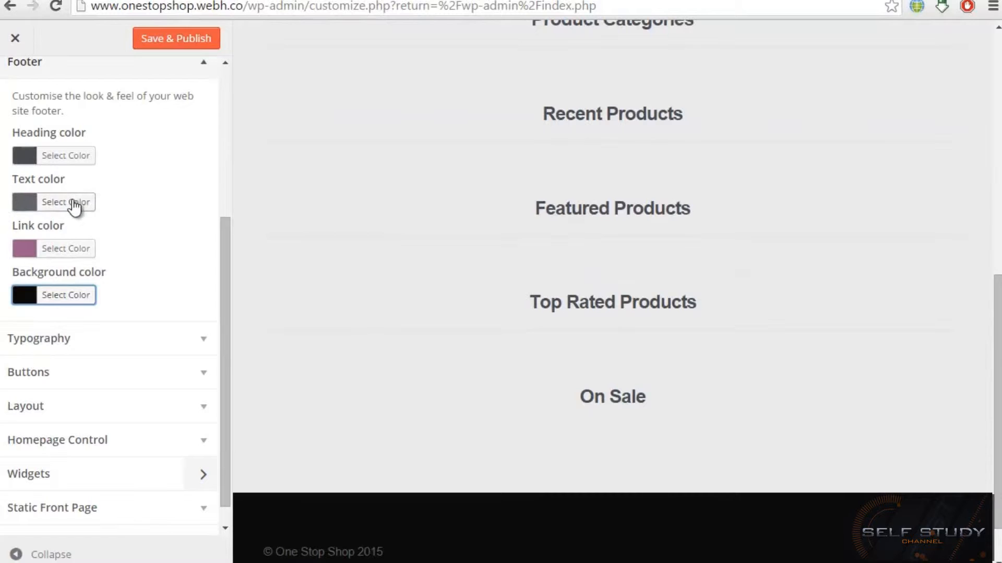
scroll(down, 3)
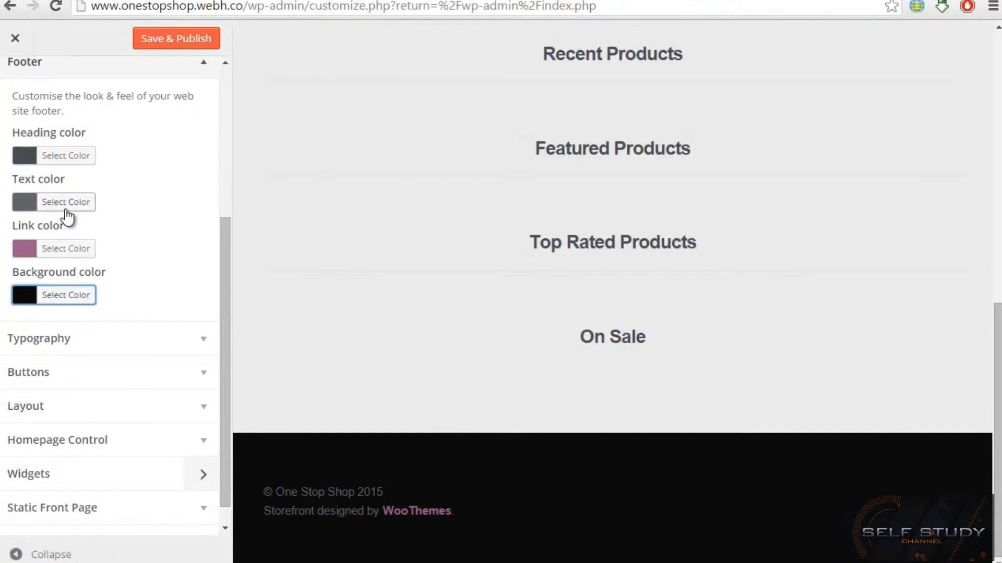
- Set the footer text colour to light pink #ffe8e8
click(65, 202)
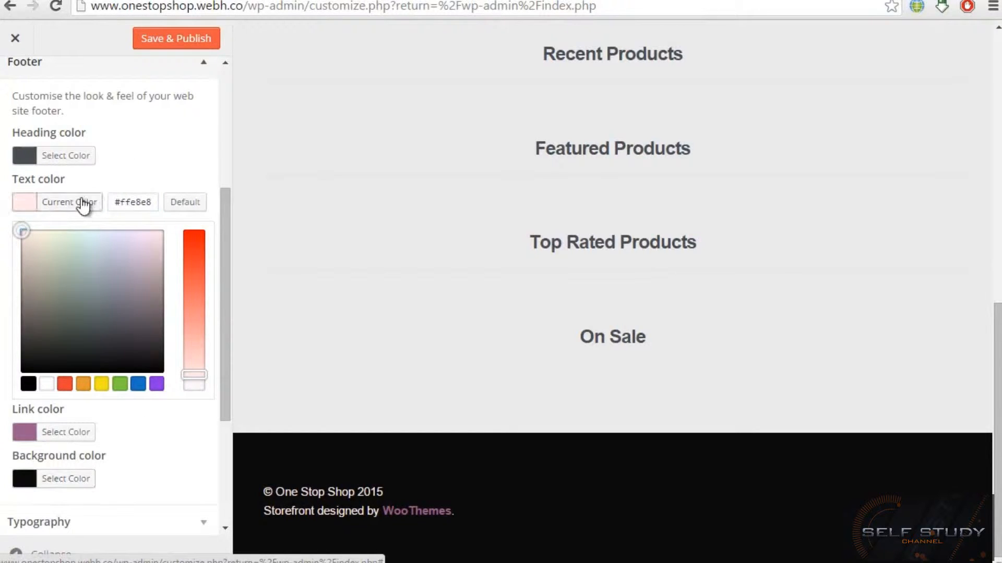
click(66, 202)
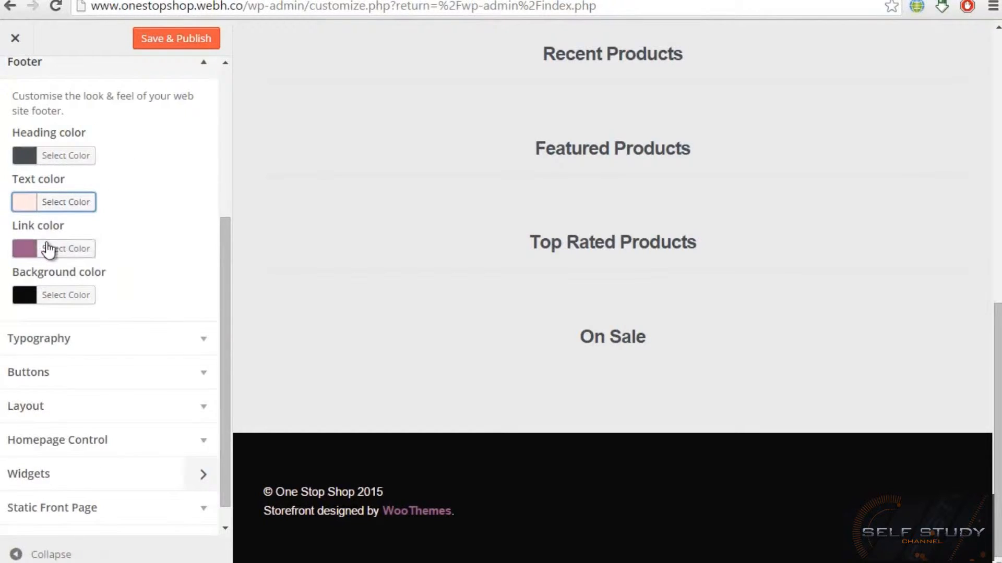
- Try pale greenish footer heading shades, then reset the heading colour to Default
click(65, 155)
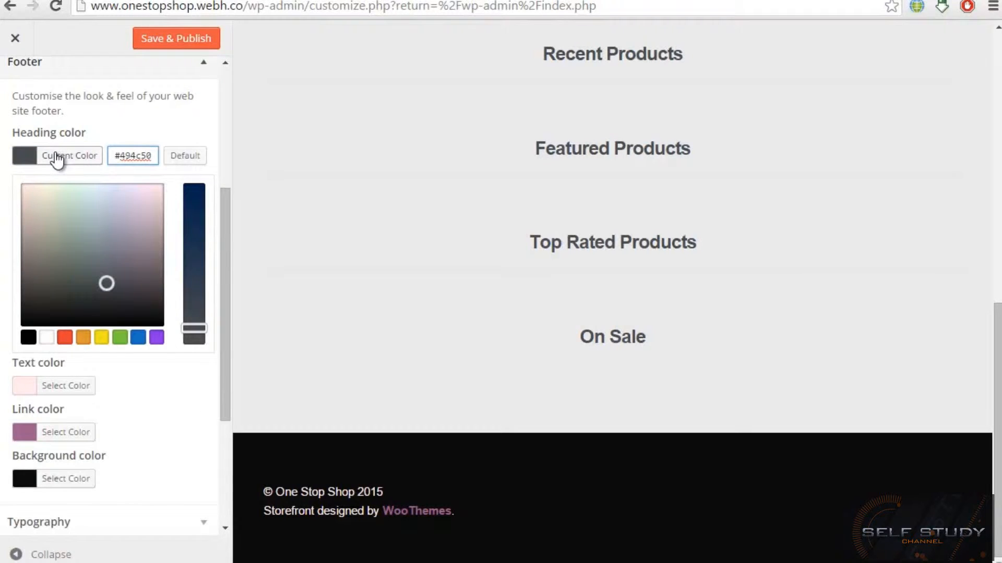
drag(193, 328, 194, 191)
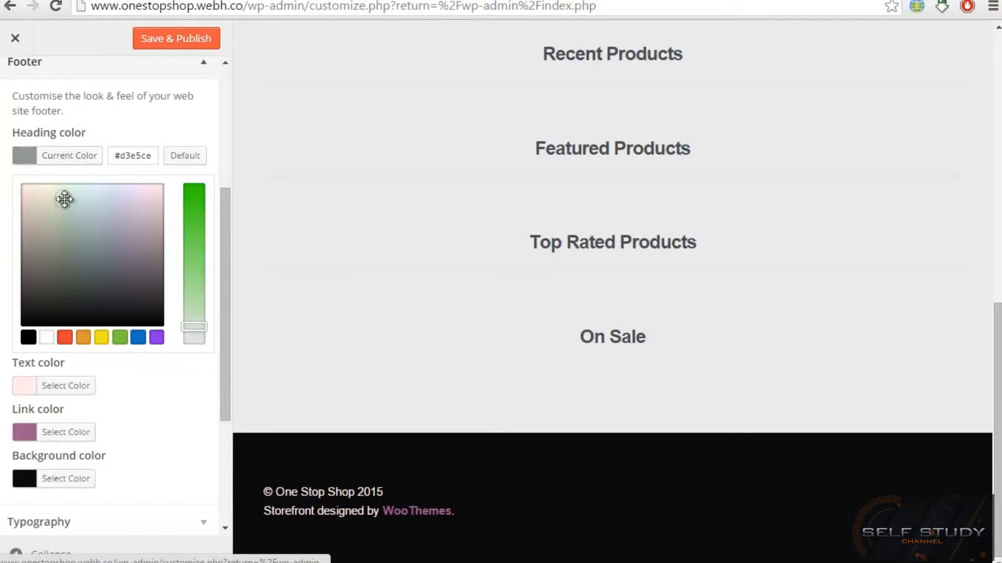
click(75, 206)
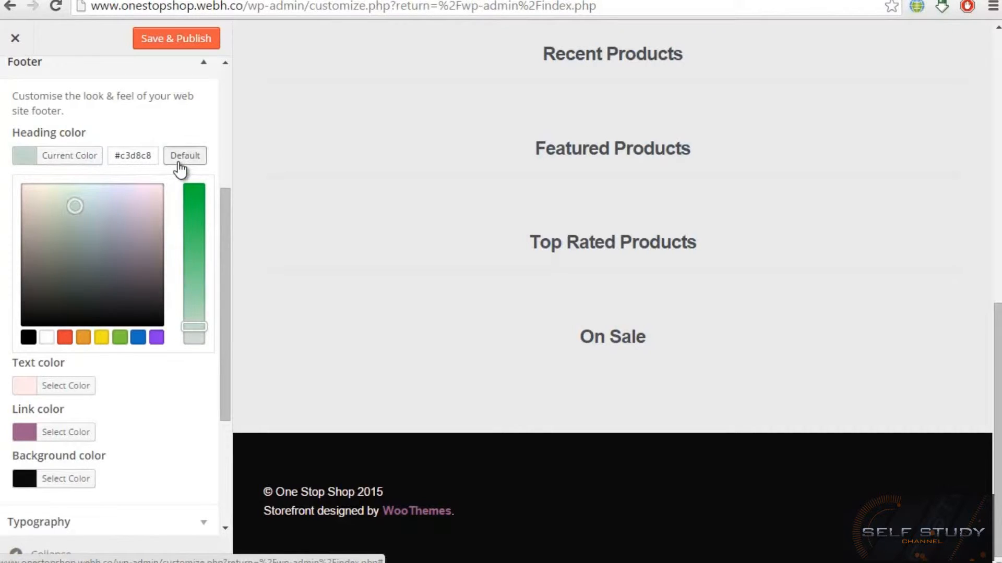
click(185, 156)
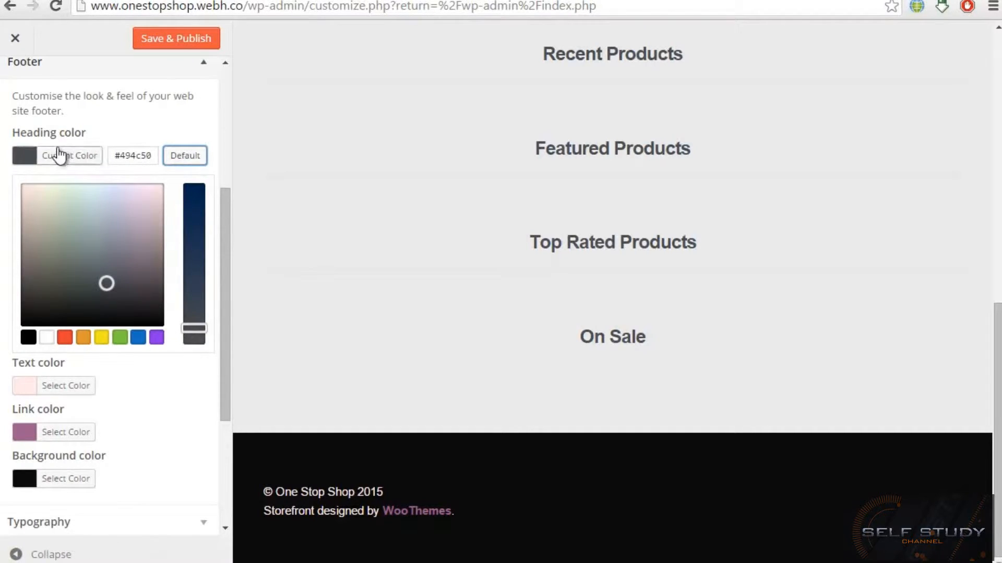
click(69, 156)
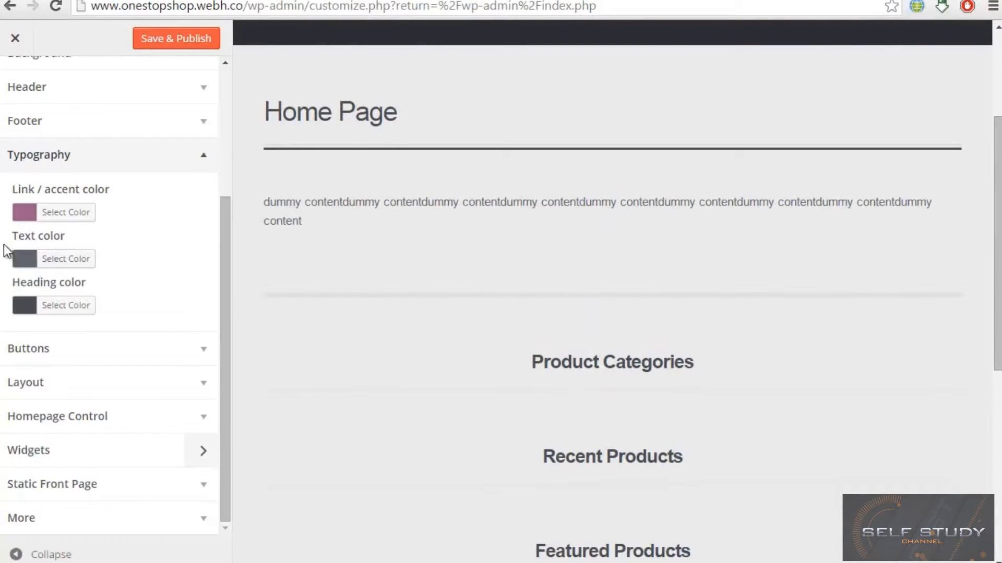
click(65, 259)
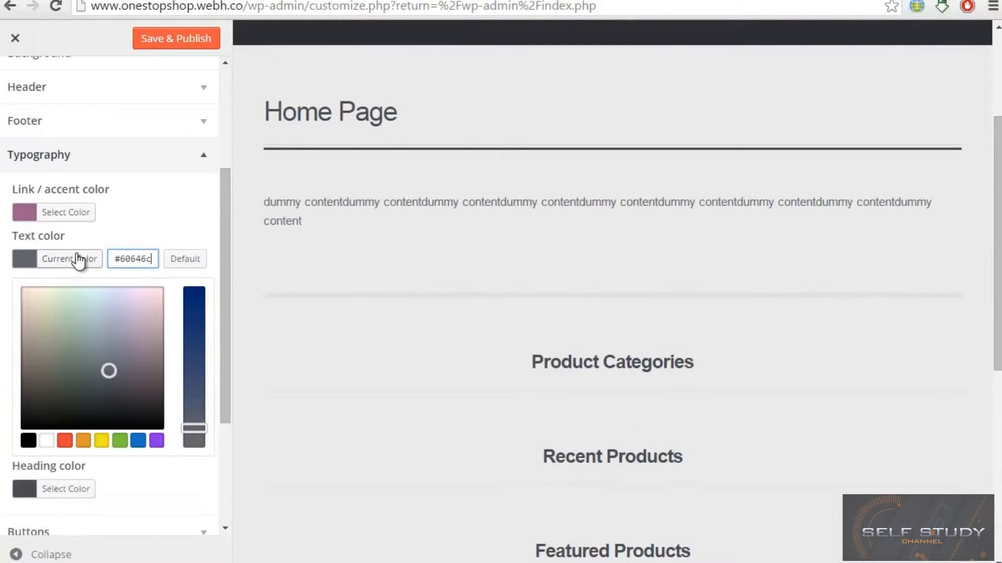
click(118, 361)
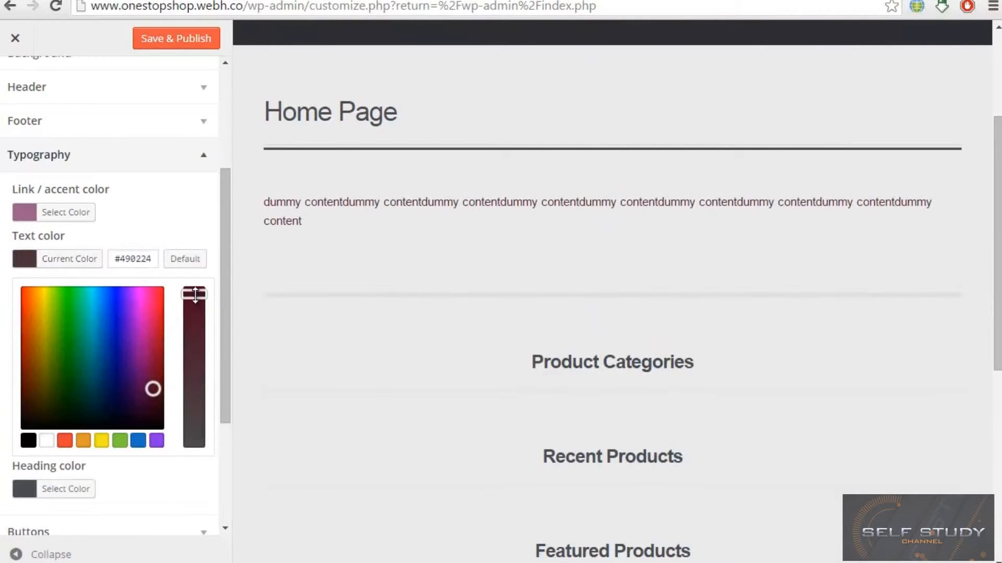
drag(152, 388, 36, 356)
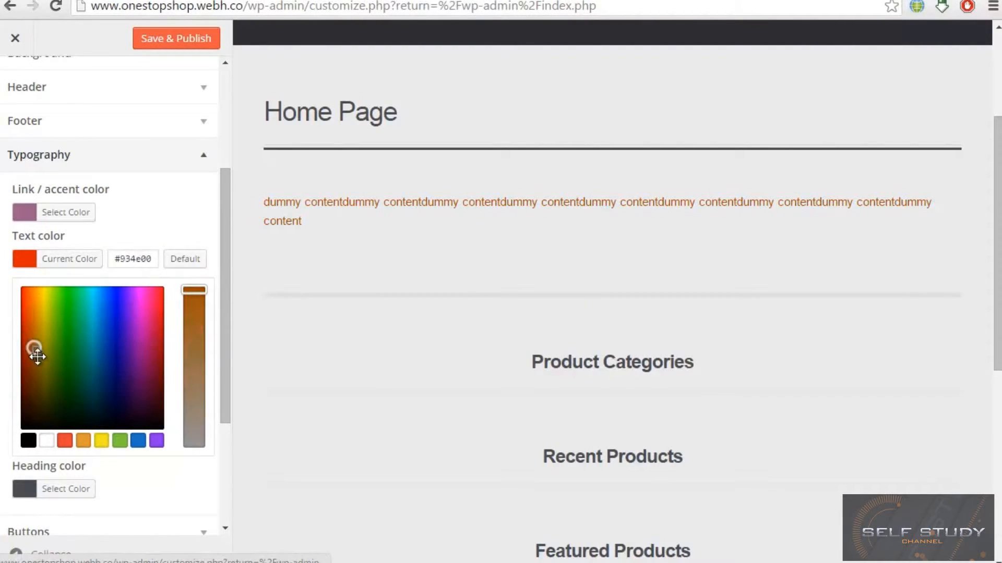
drag(36, 355, 37, 358)
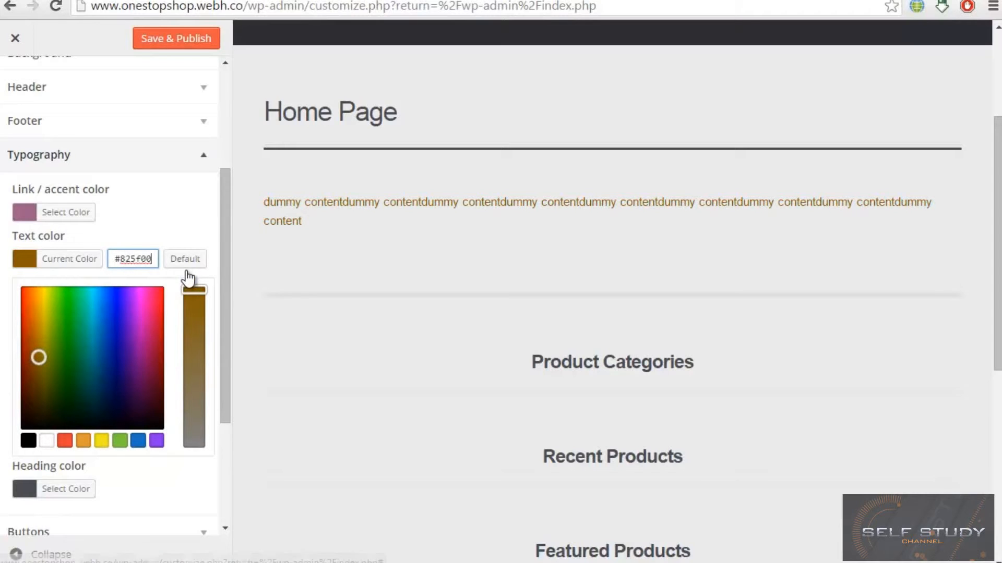
click(185, 259)
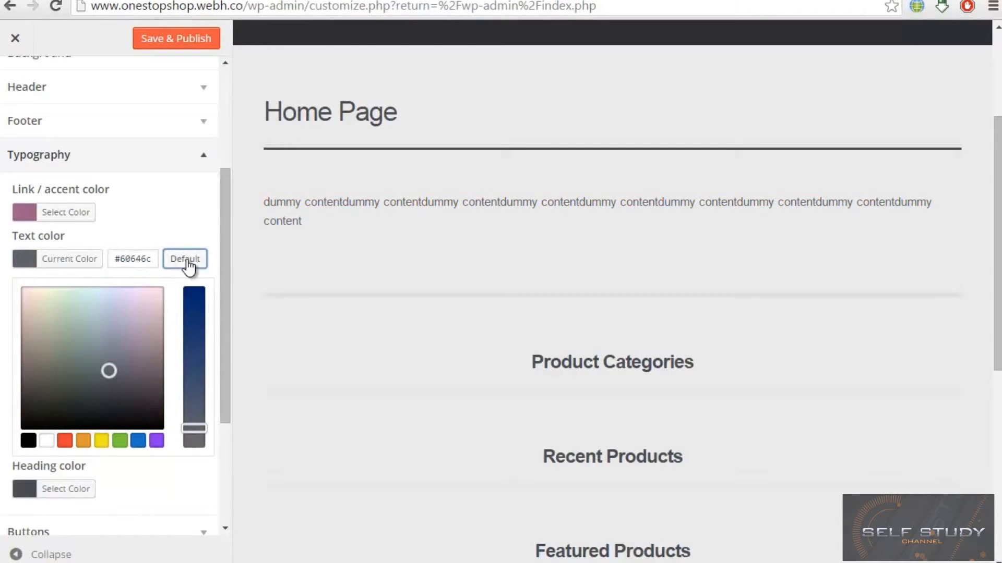
mouse_move(23, 246)
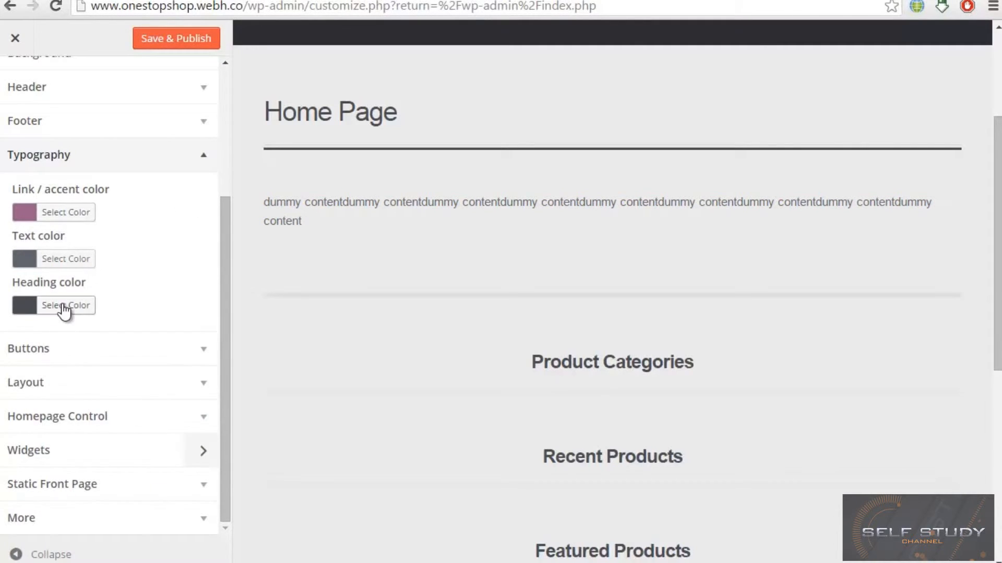
click(65, 304)
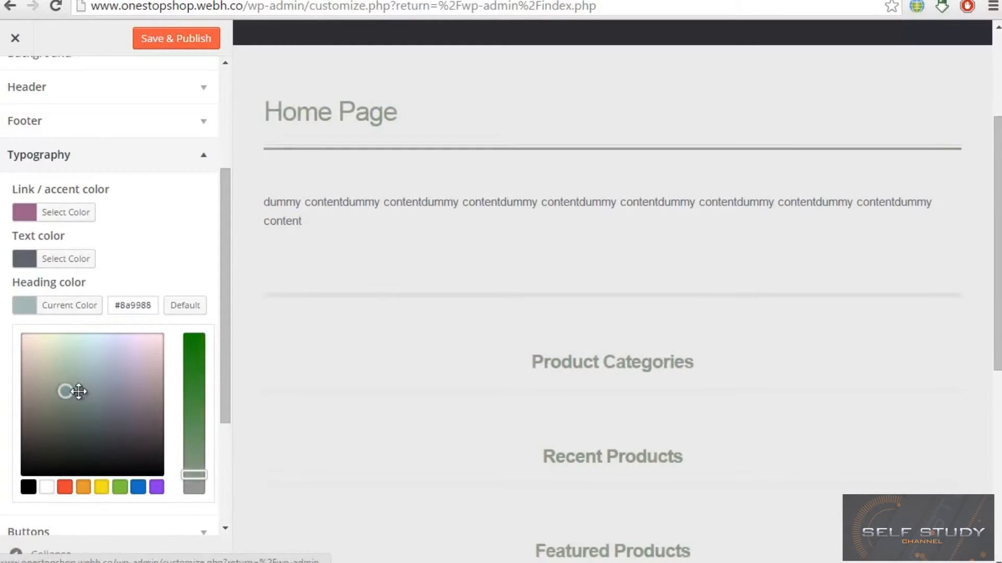
click(185, 305)
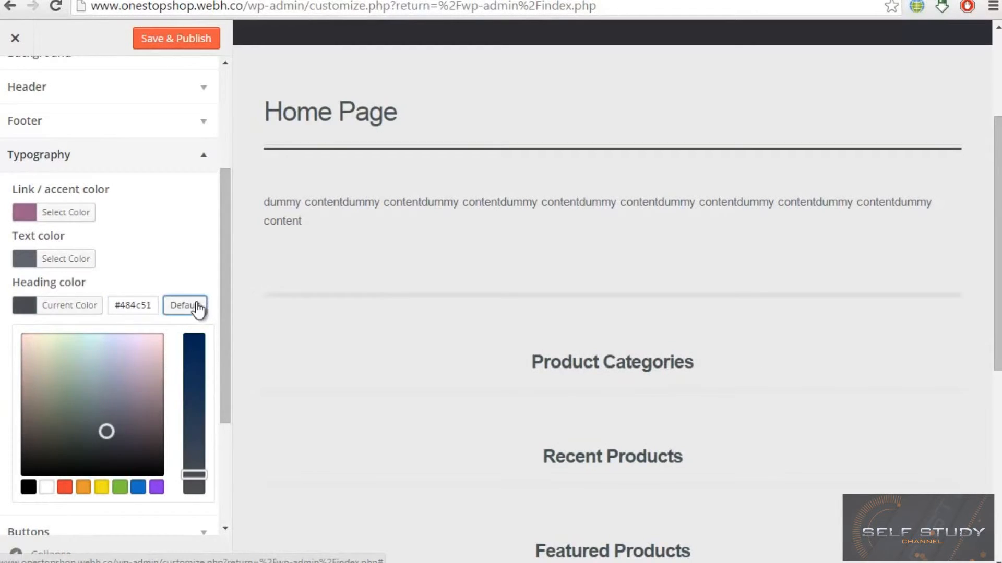
click(185, 304)
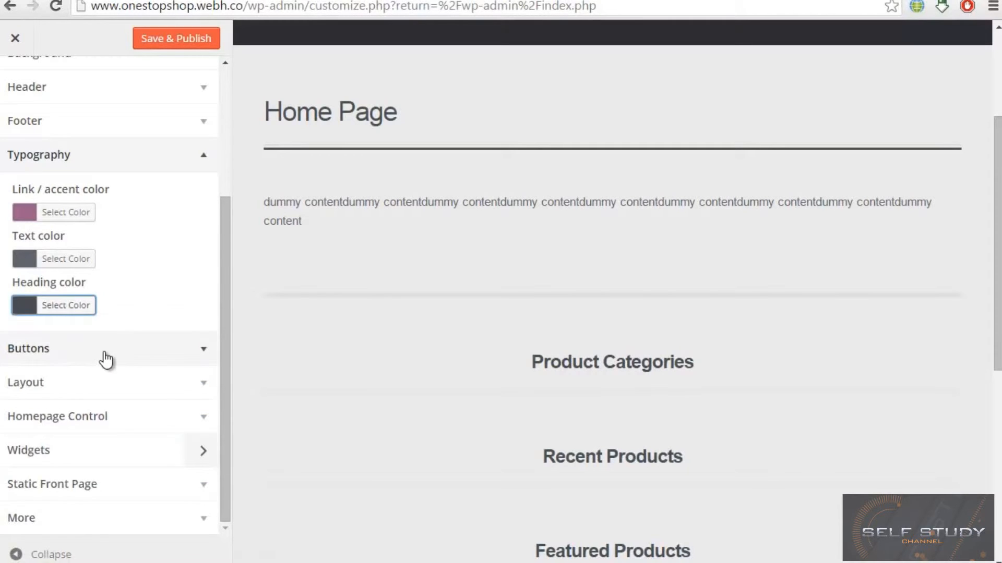
click(28, 348)
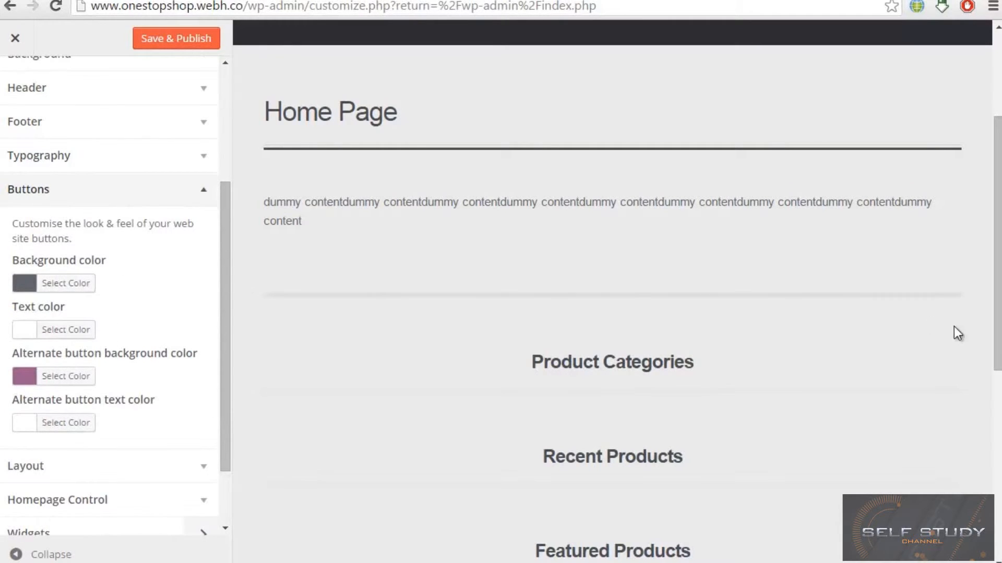
- Scroll the customizer while viewing the Buttons colour settings
scroll(down, 3)
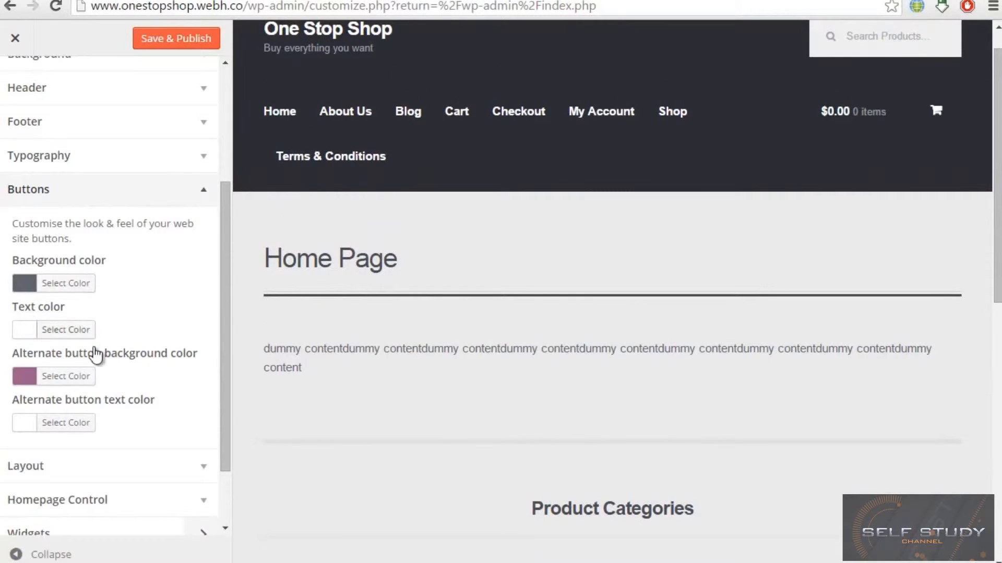
scroll(down, 3)
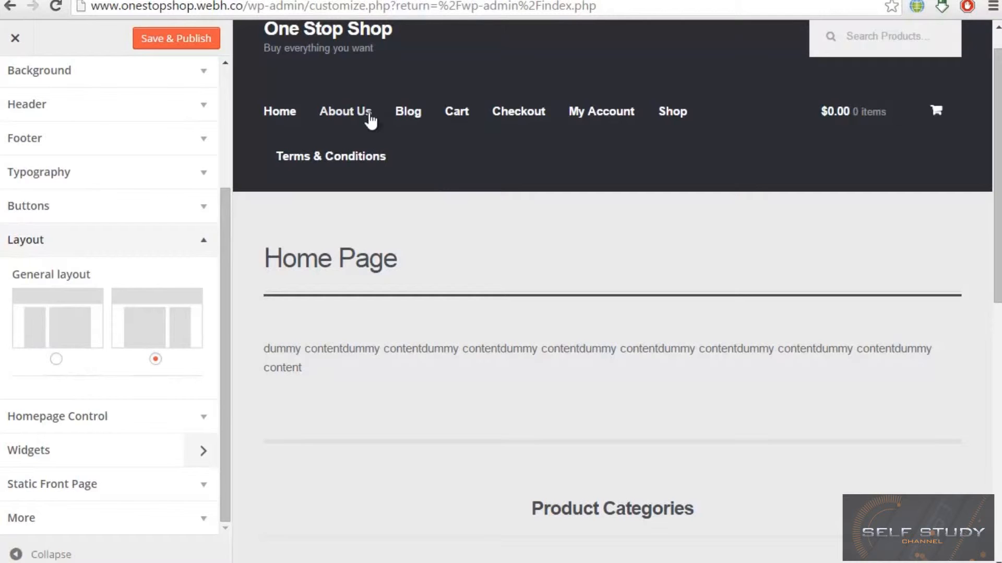
- Show the Blog page in the preview and switch the General layout to left sidebar
click(407, 112)
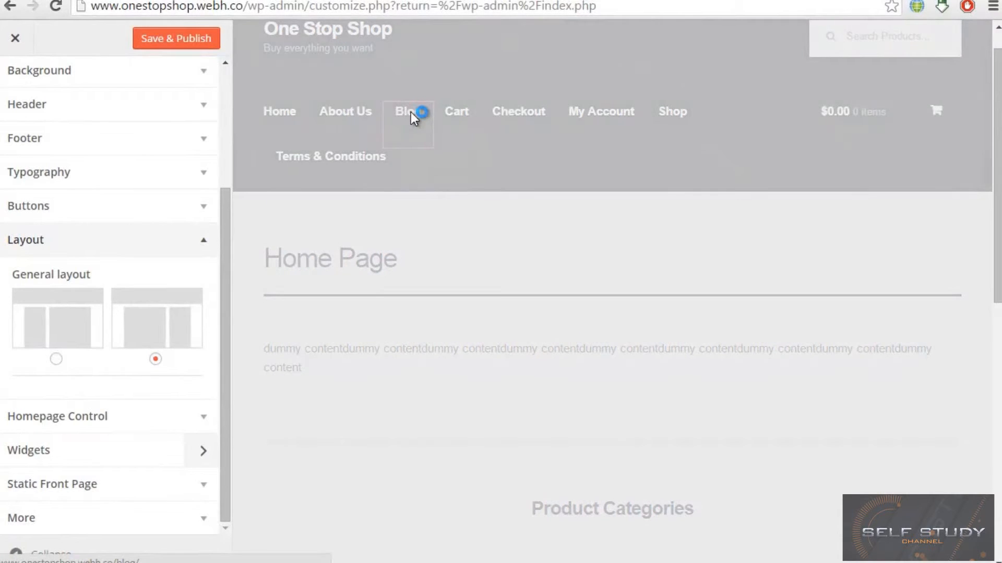
click(404, 111)
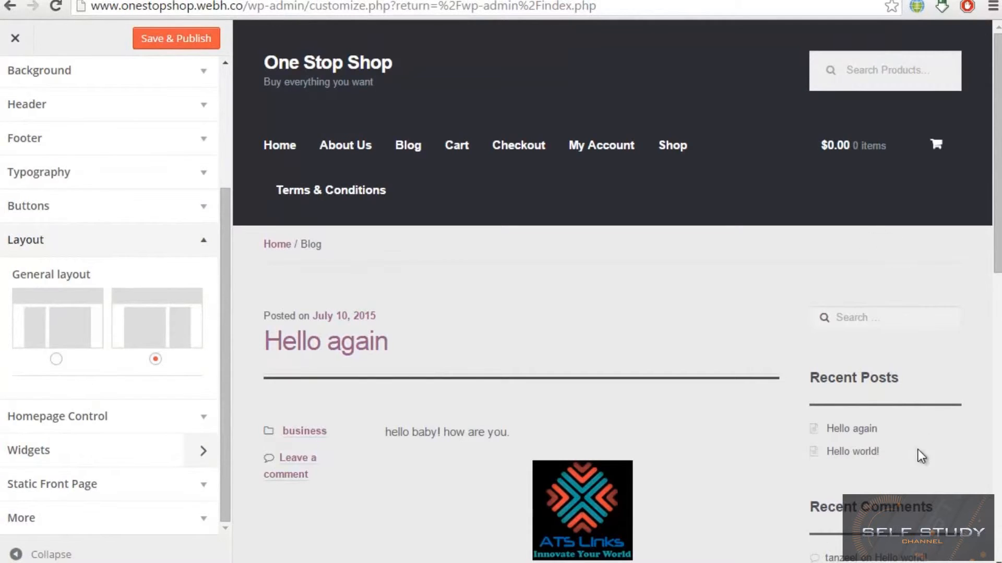
click(56, 359)
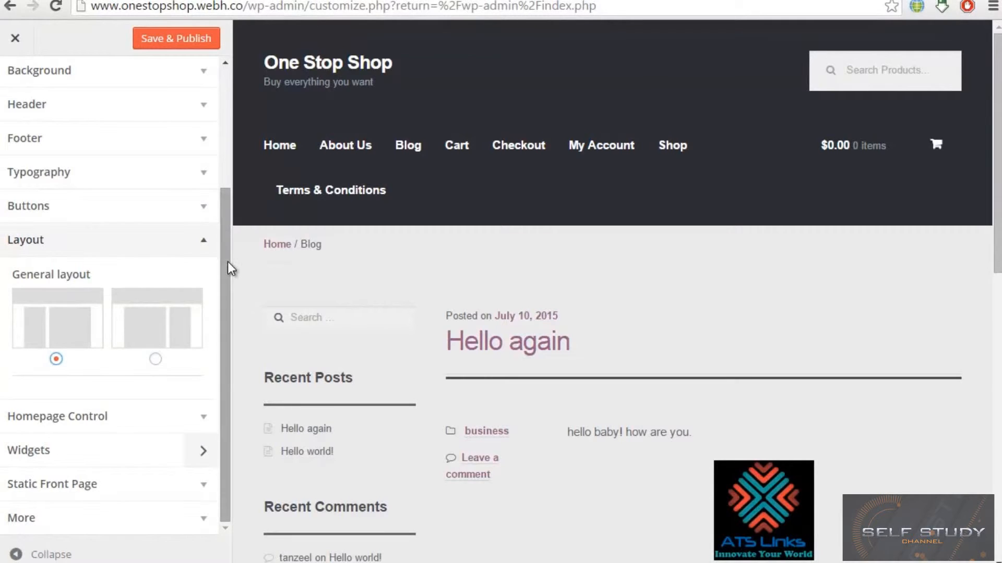
mouse_move(203, 261)
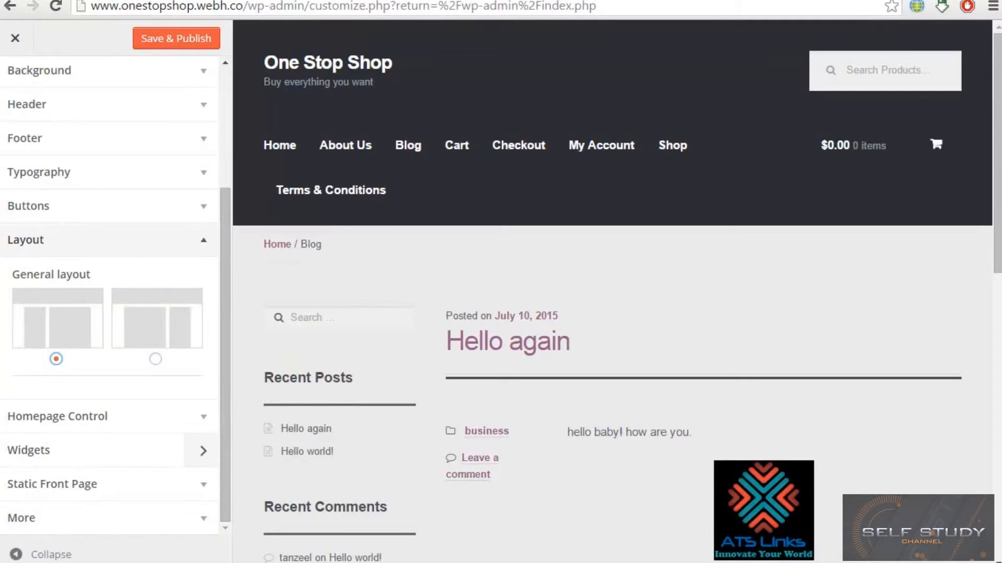
mouse_move(171, 248)
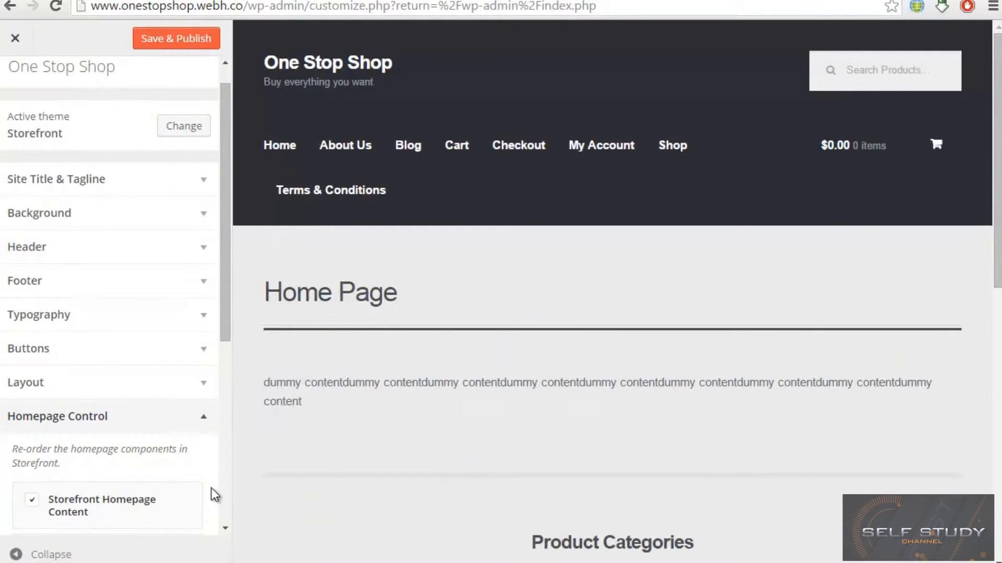
mouse_move(379, 357)
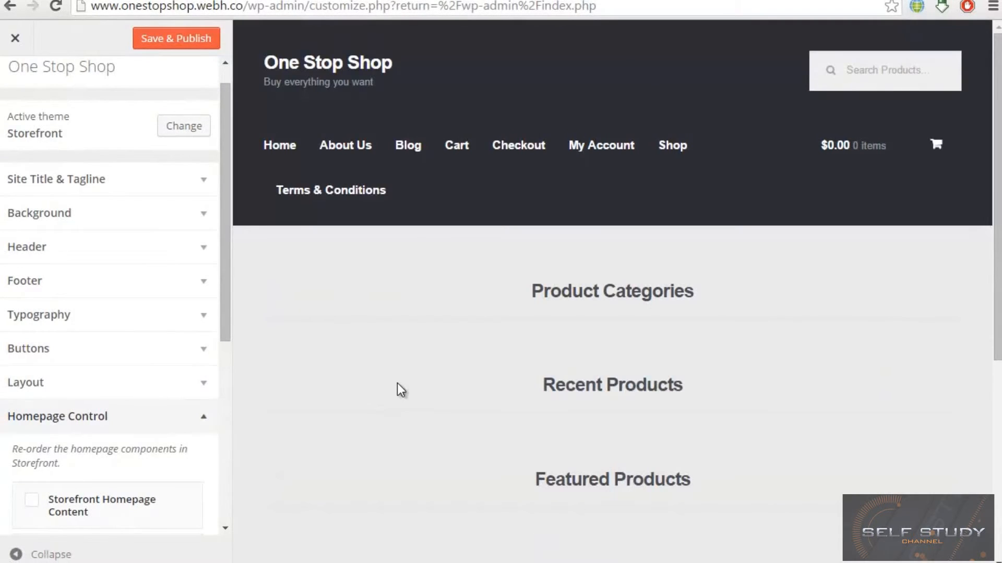
- Scroll past the Homepage Control components and go to the Widgets settings
scroll(down, 3)
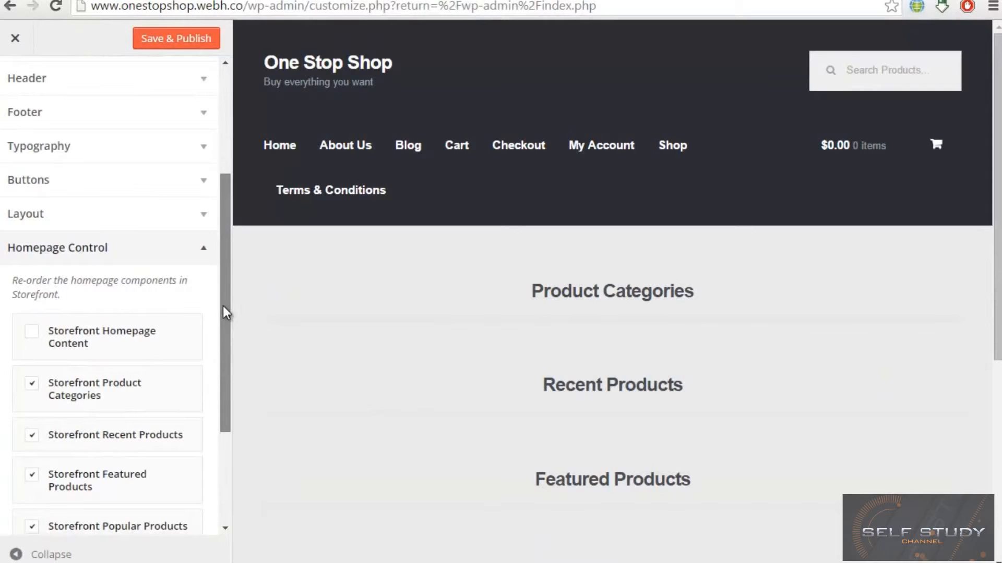
scroll(down, 3)
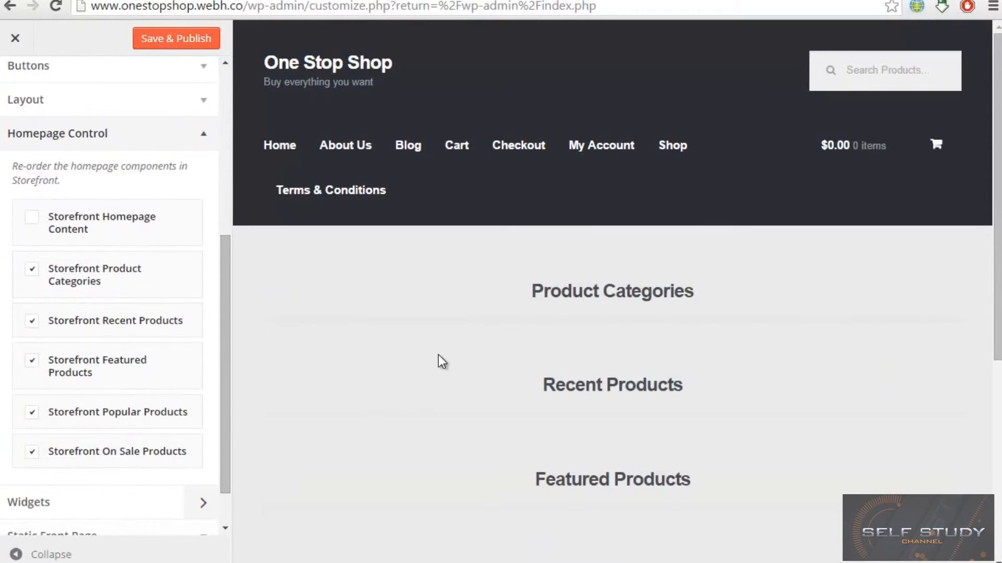
mouse_move(736, 390)
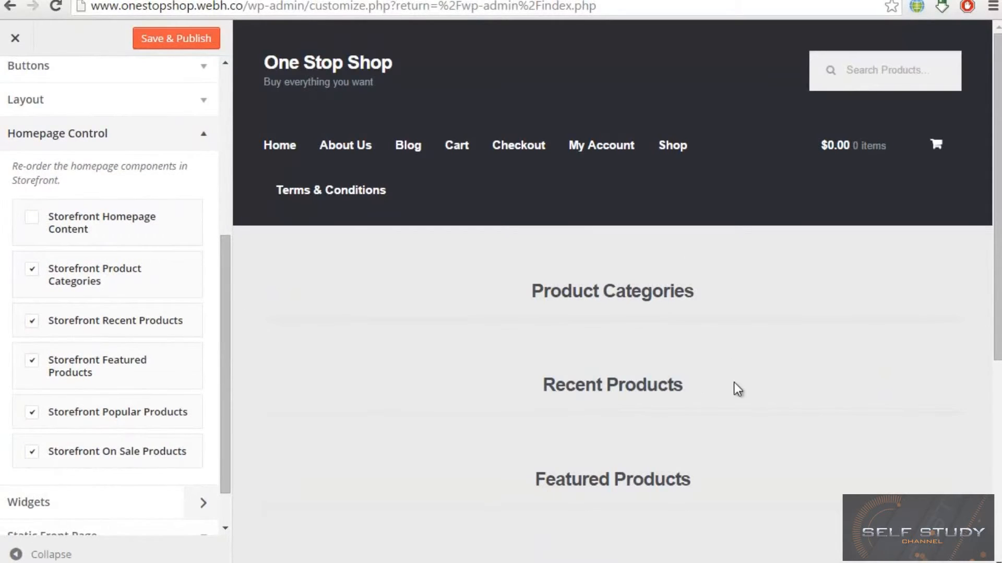
scroll(down, 3)
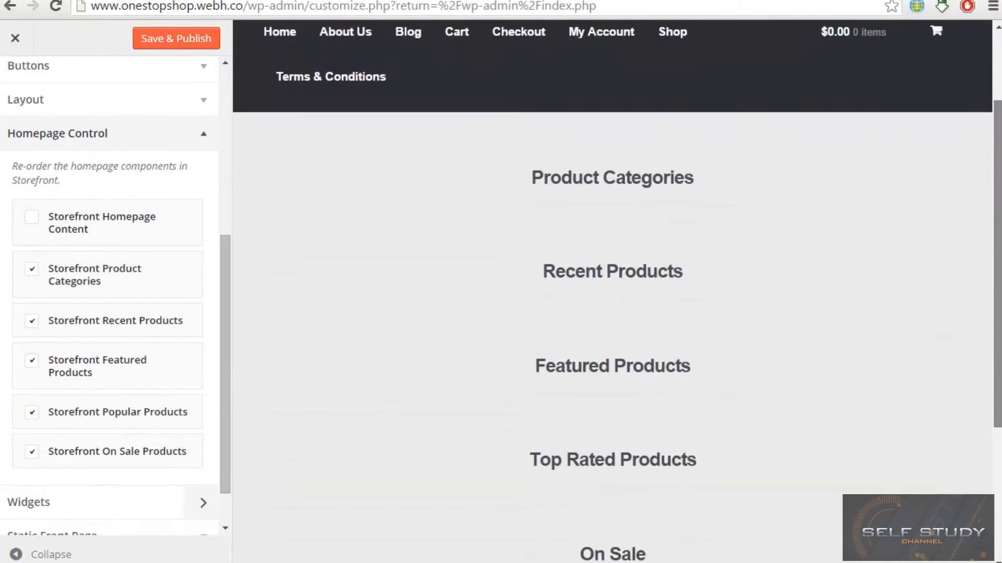
scroll(down, 3)
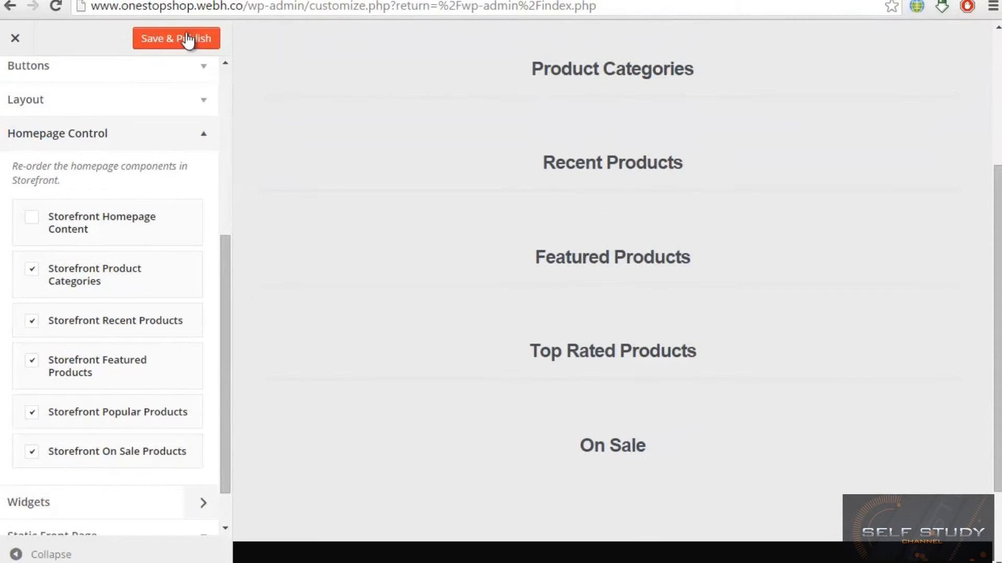
scroll(down, 3)
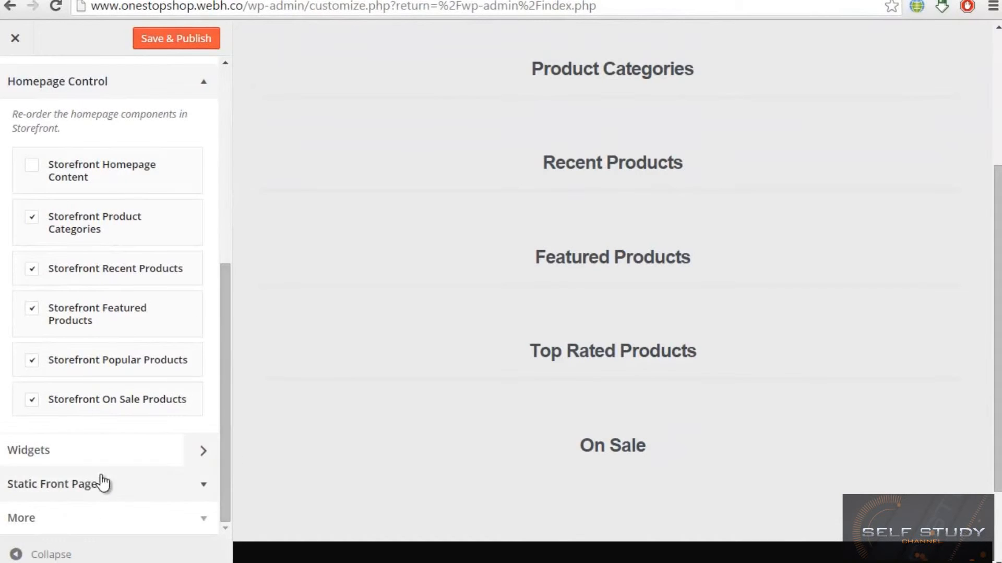
click(93, 450)
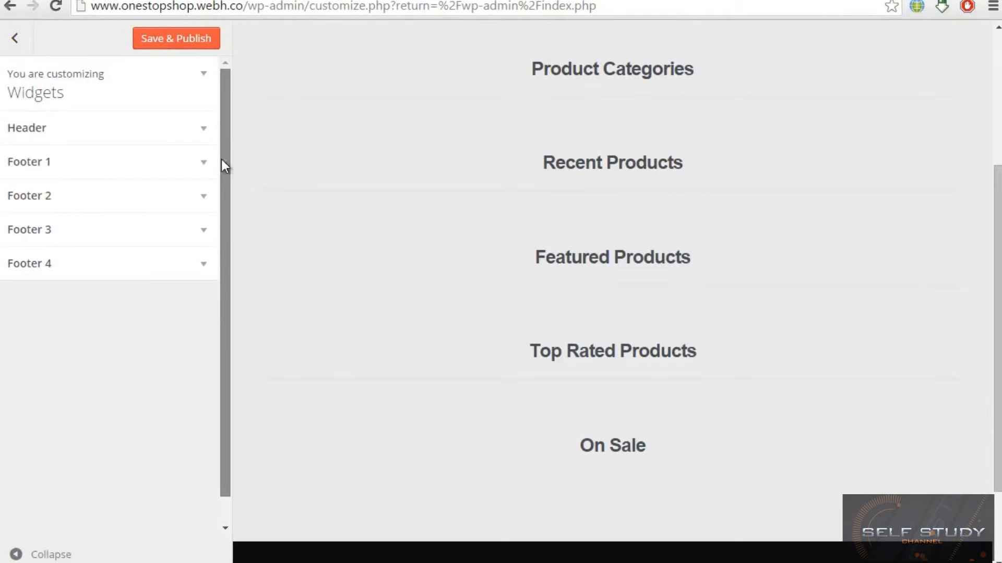
- Remove the Meta widget from the Footer 1 widget area
scroll(down, 3)
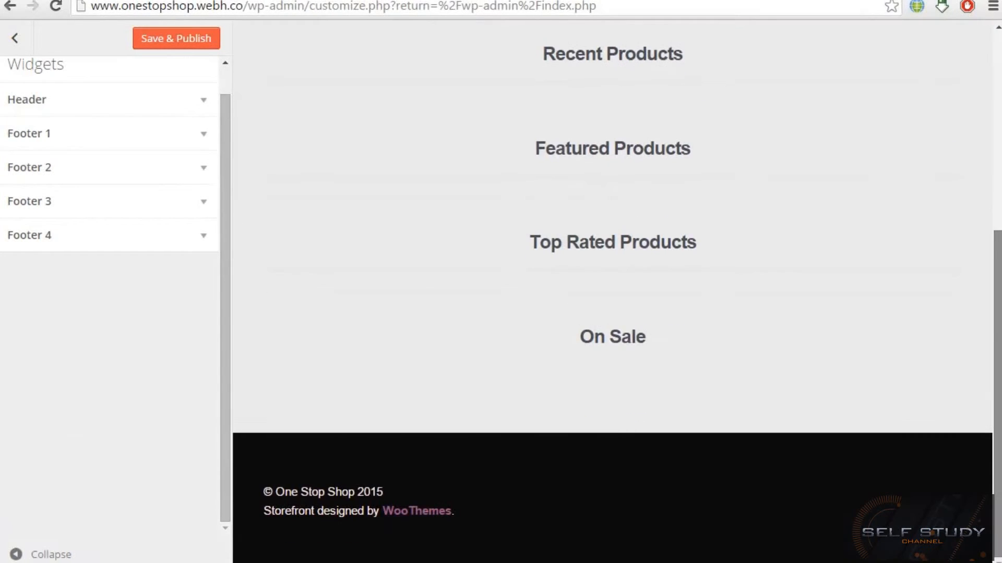
mouse_move(93, 126)
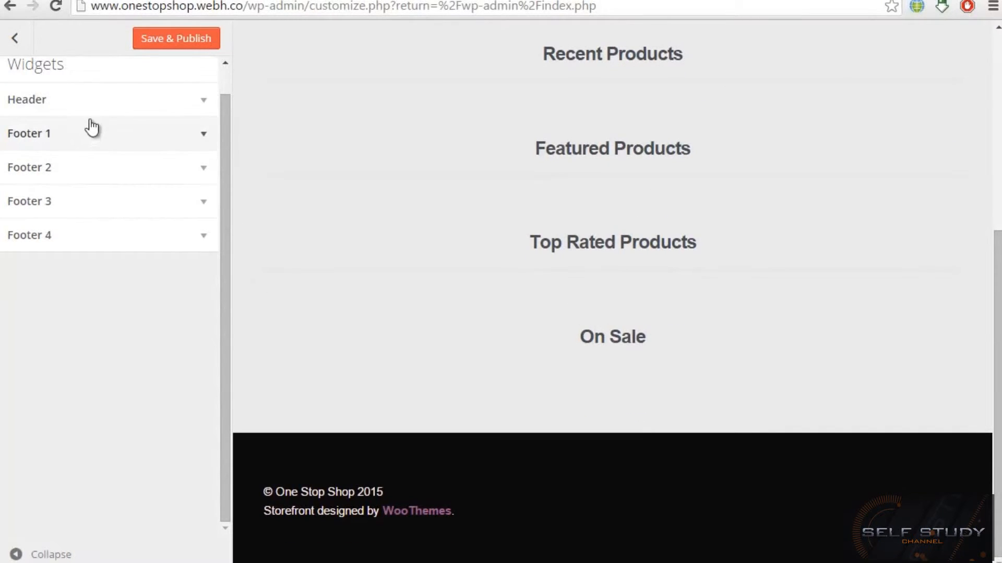
click(102, 133)
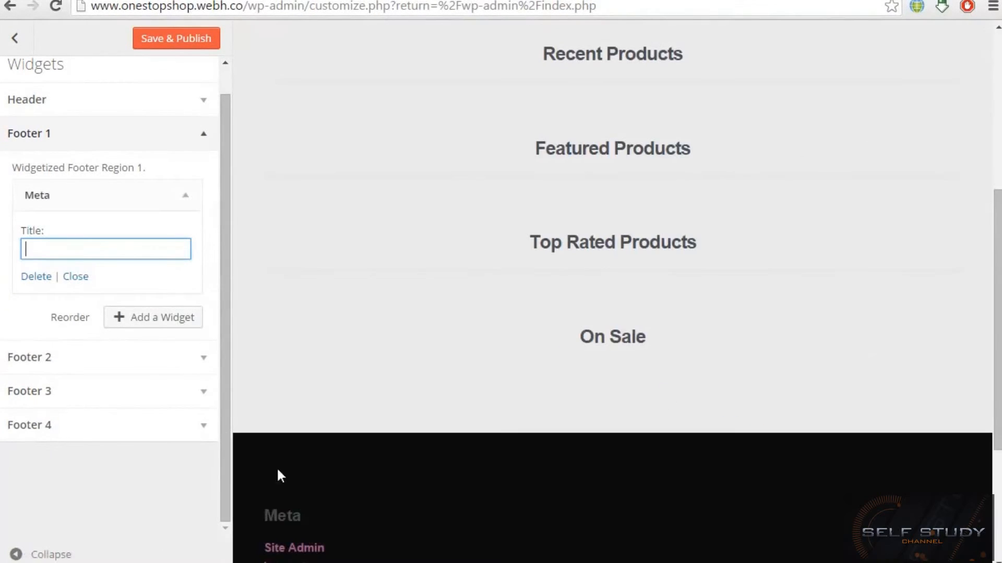
scroll(down, 3)
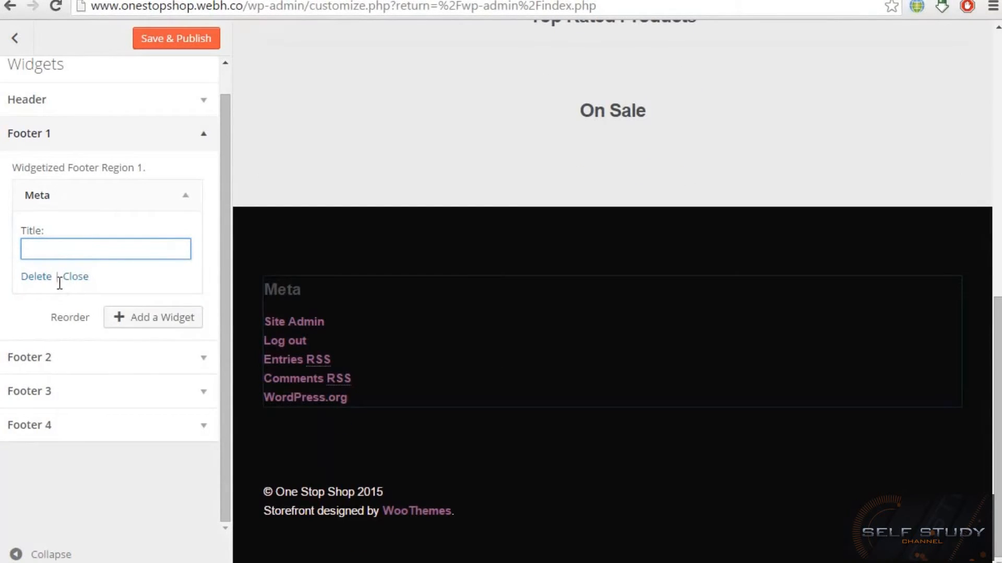
click(153, 317)
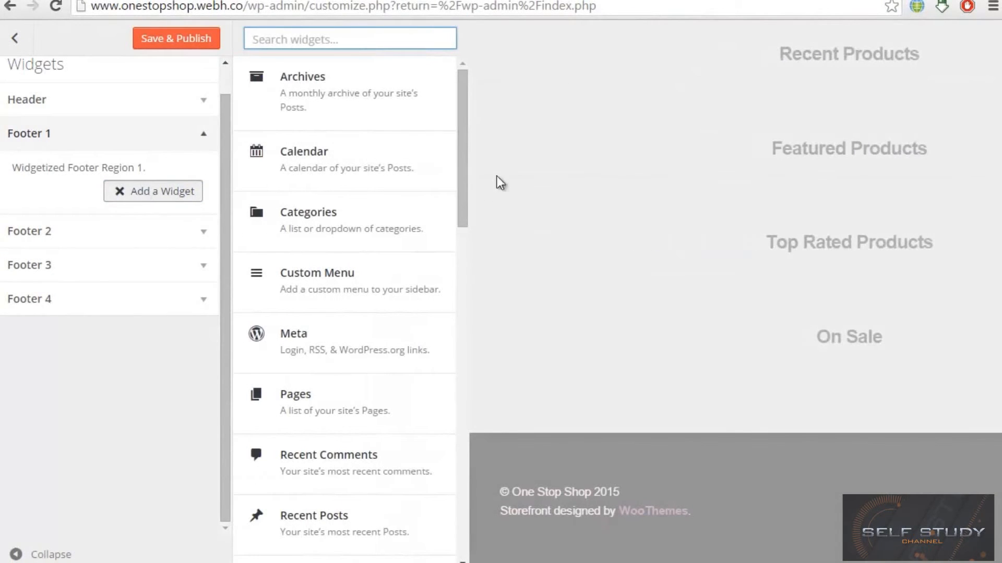
- Add a Pages widget to Footer 1 so the footer lists pages like About Us
scroll(down, 3)
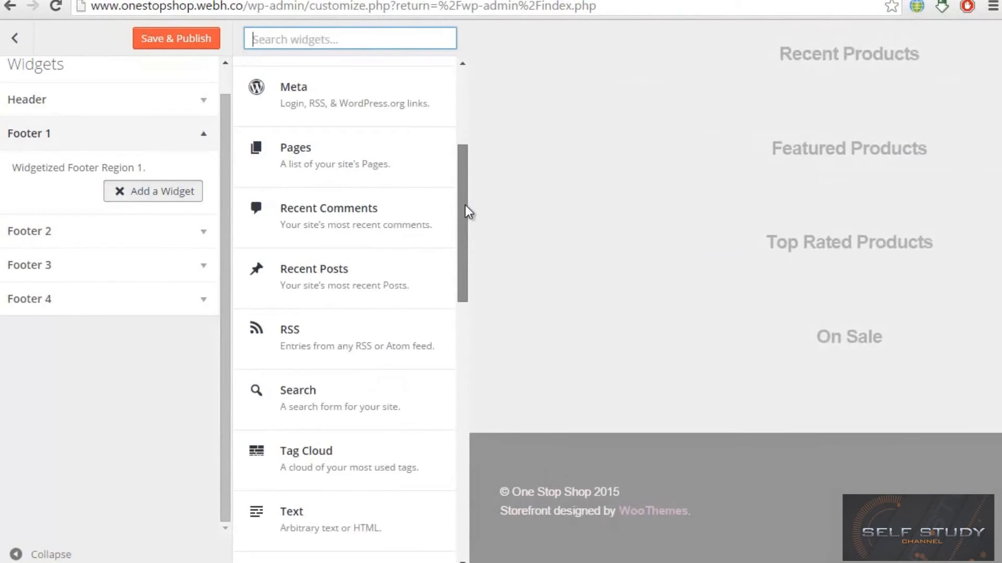
scroll(down, 3)
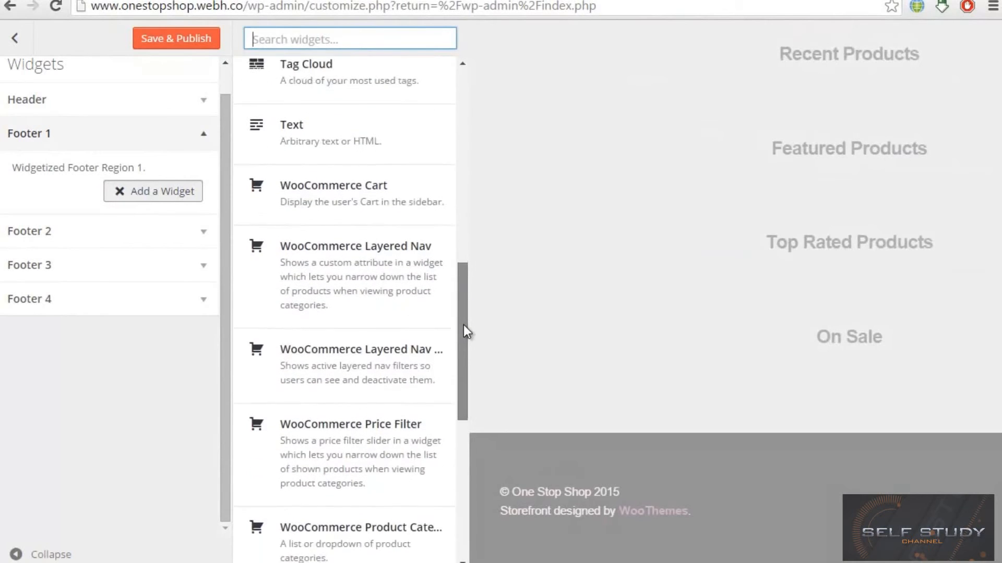
scroll(down, 3)
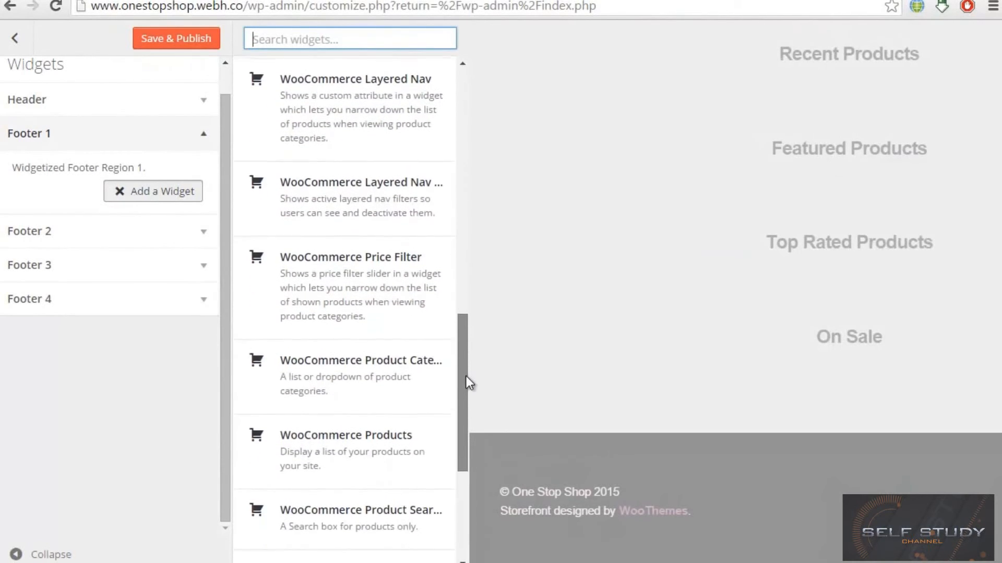
scroll(down, 3)
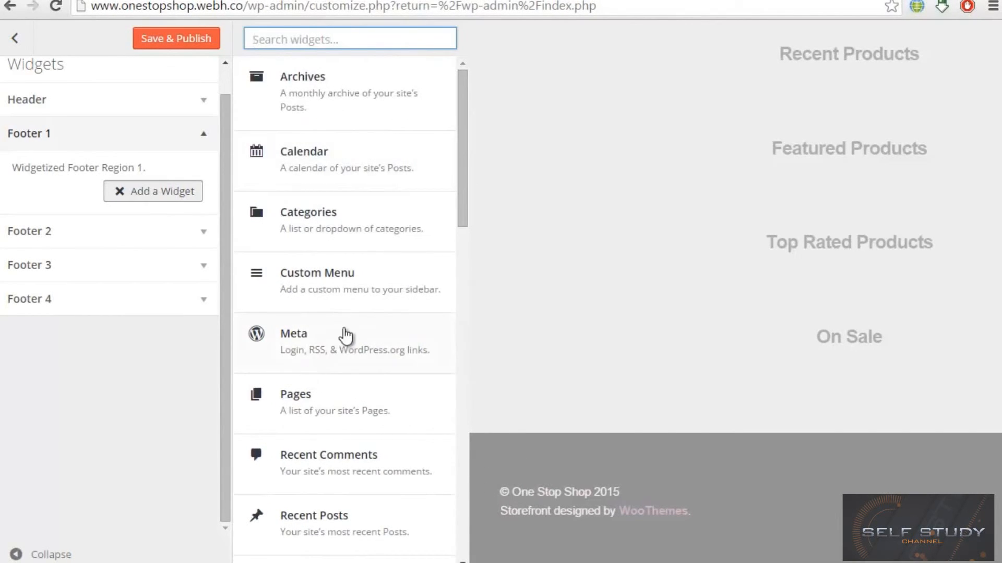
click(295, 394)
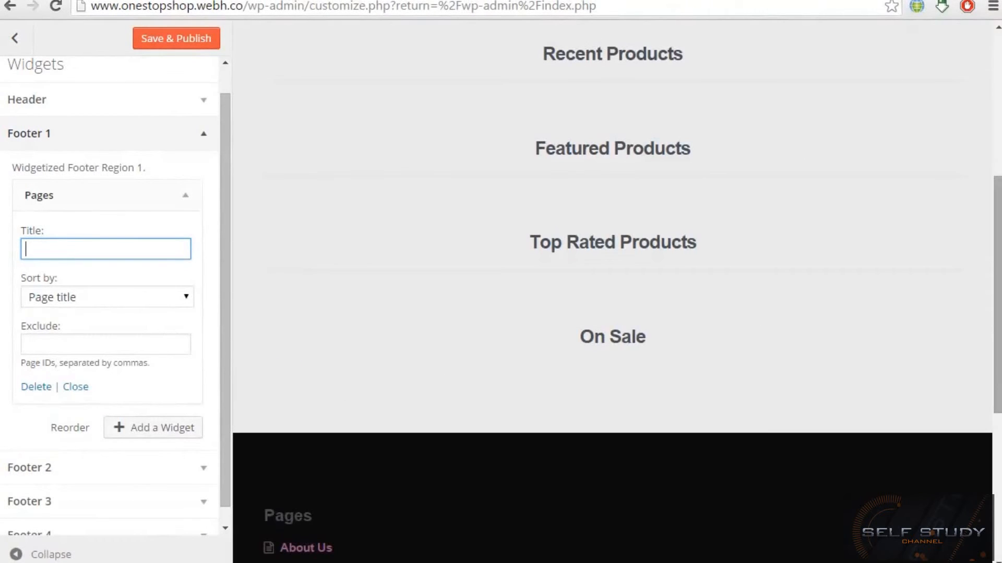
scroll(down, 3)
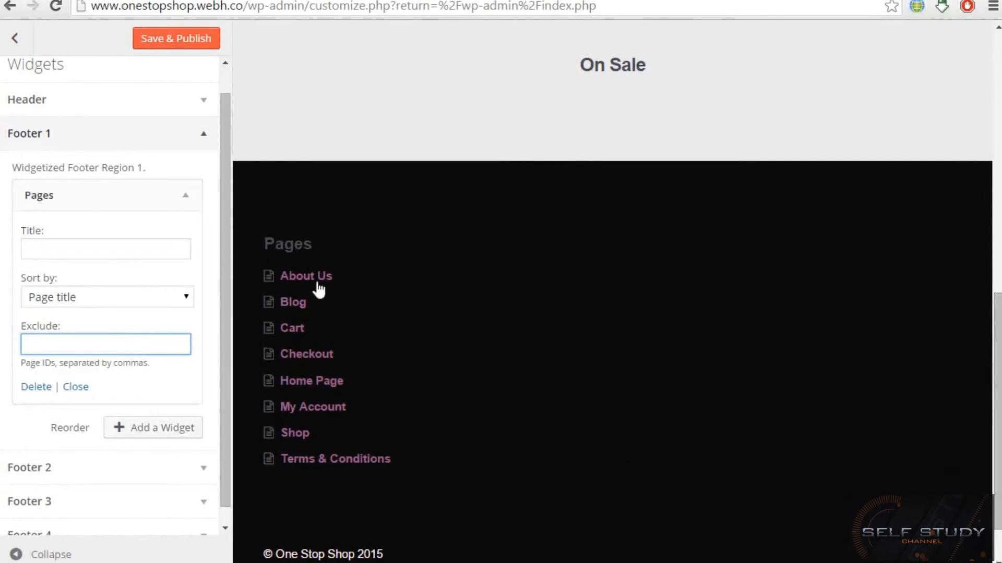
mouse_move(154, 195)
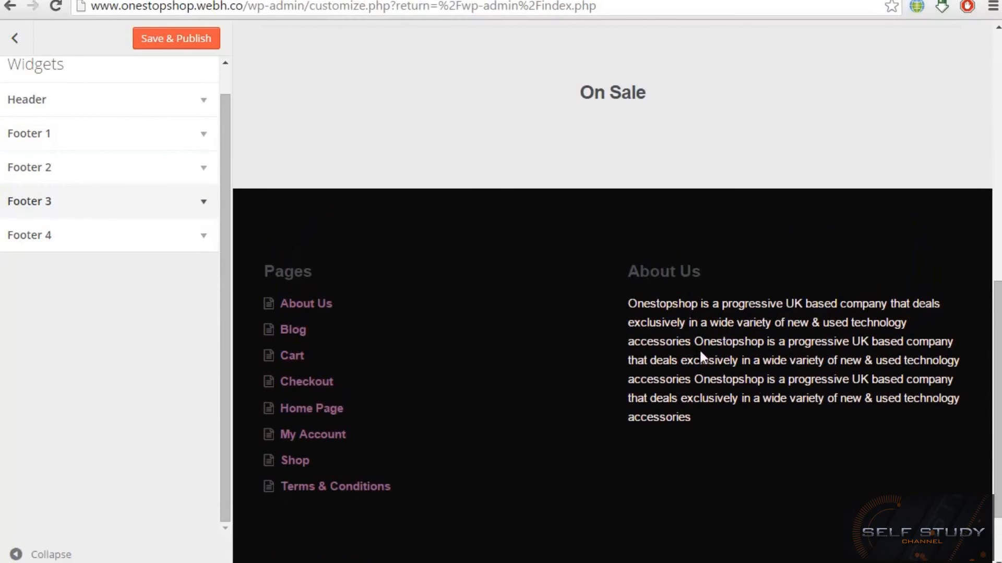
mouse_move(116, 54)
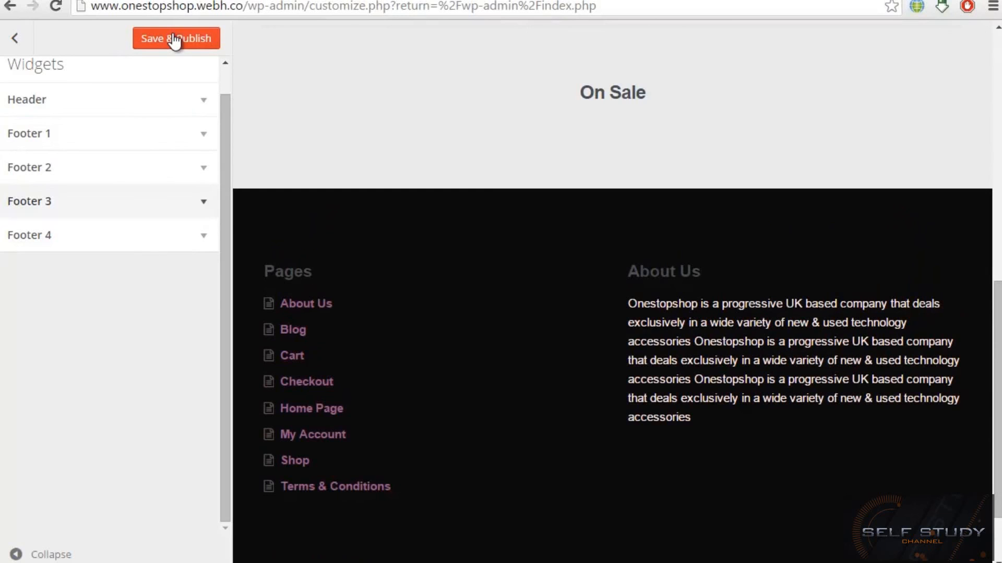
- Save and publish all the Storefront customizations
click(176, 38)
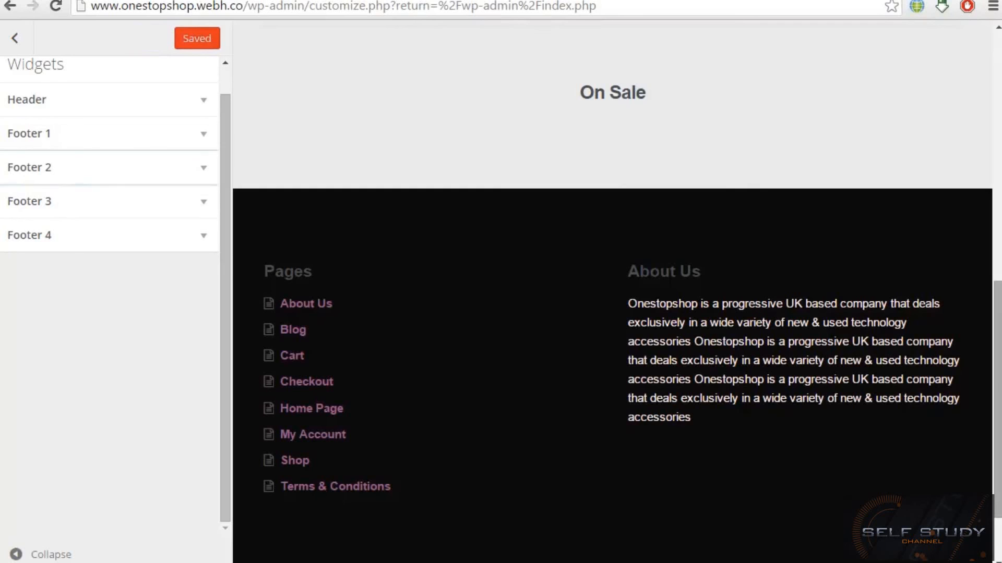
mouse_move(644, 264)
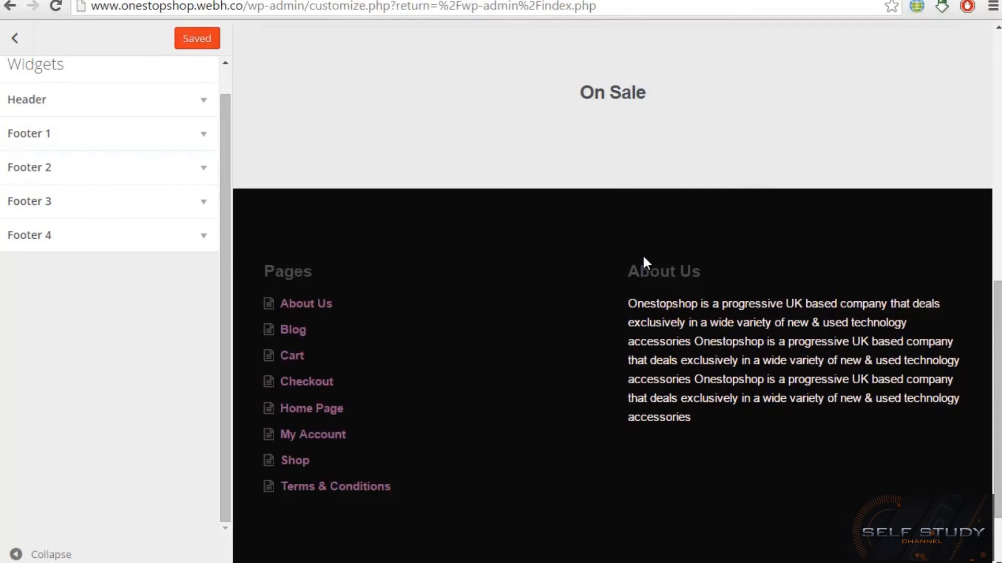